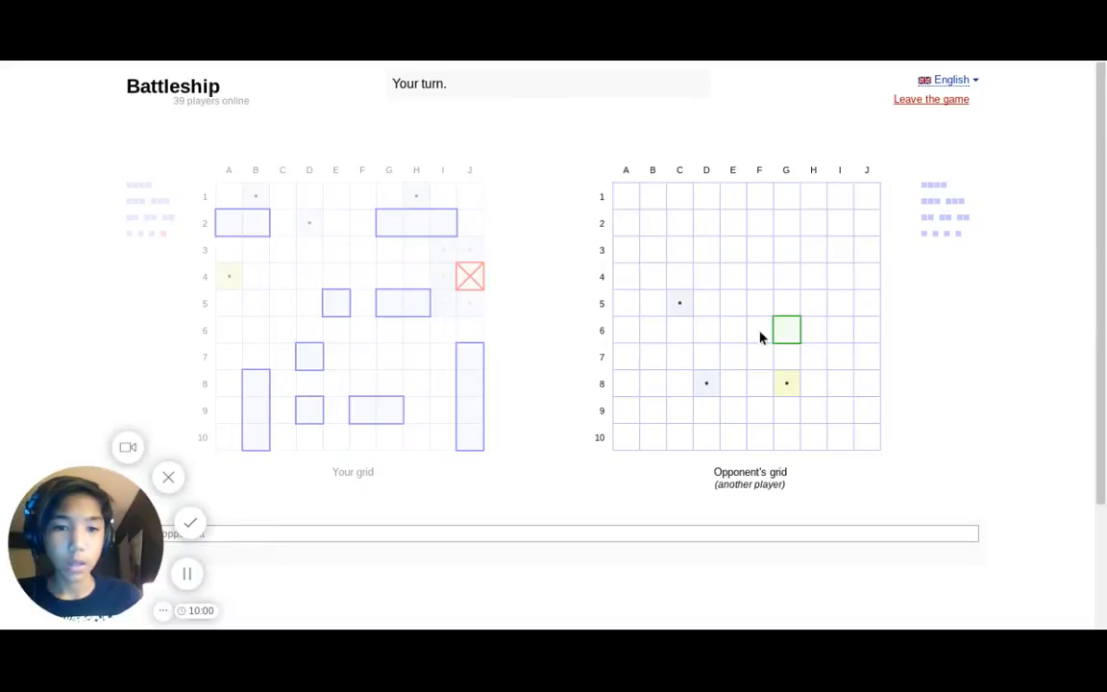
{"action": "mouse_move", "coordinate": [814, 277]}
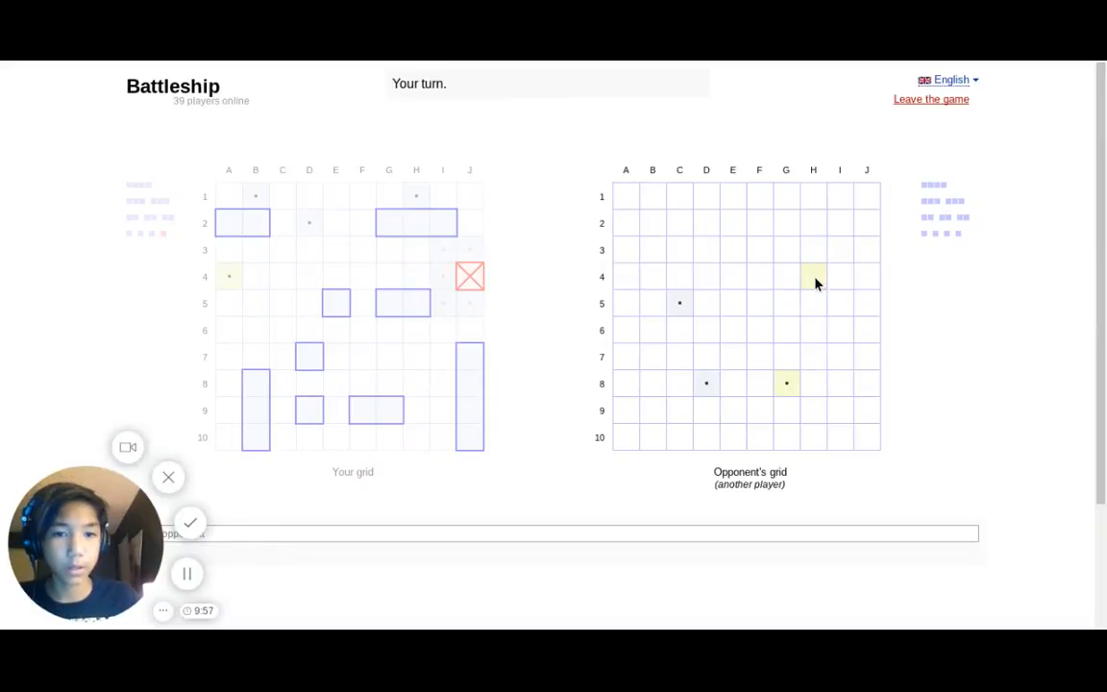
- Fire shots at H4, B8 and B2 on the opponent's grid, all landing as misses
{"action": "left_click", "coordinate": [814, 277]}
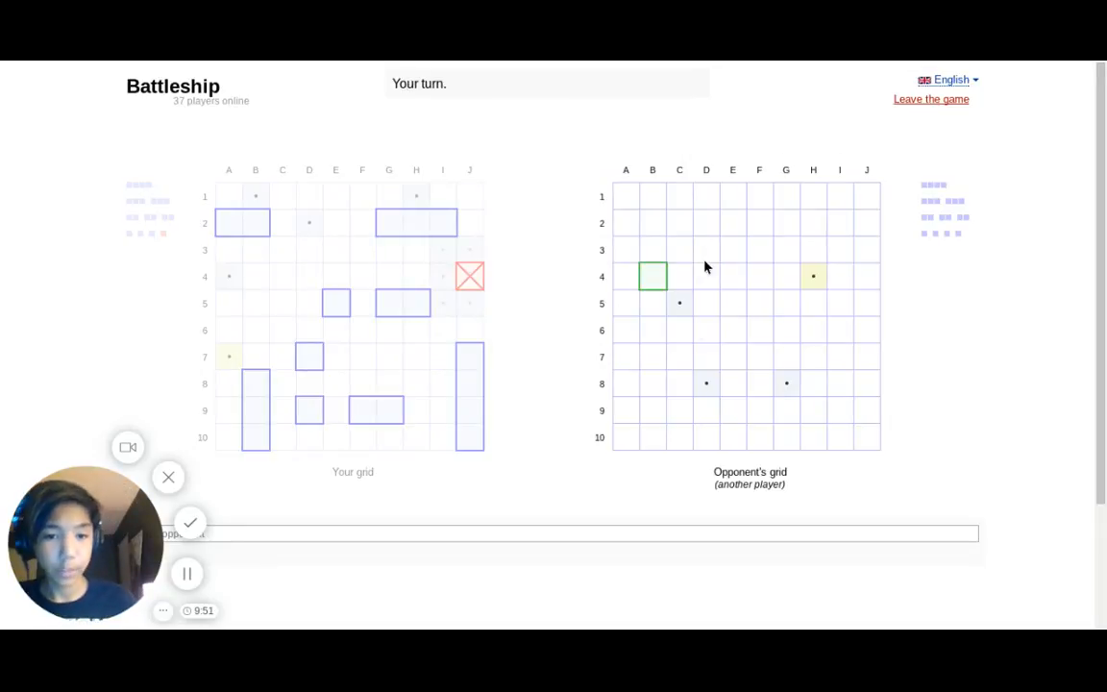
{"action": "left_click", "coordinate": [653, 277]}
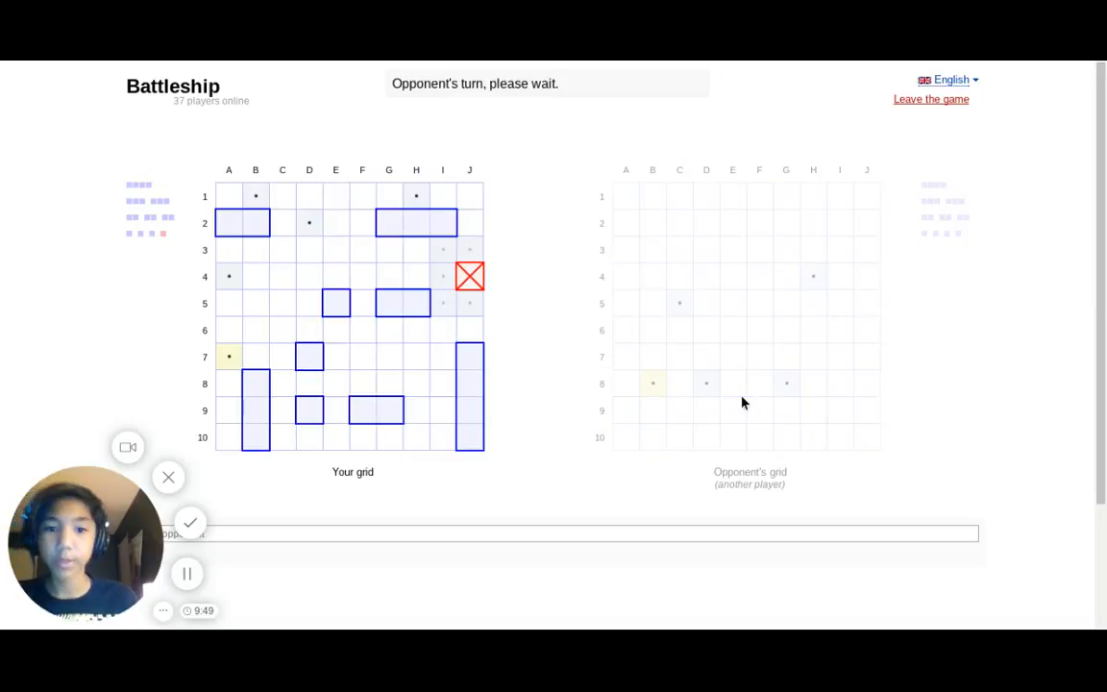
{"action": "mouse_move", "coordinate": [739, 353]}
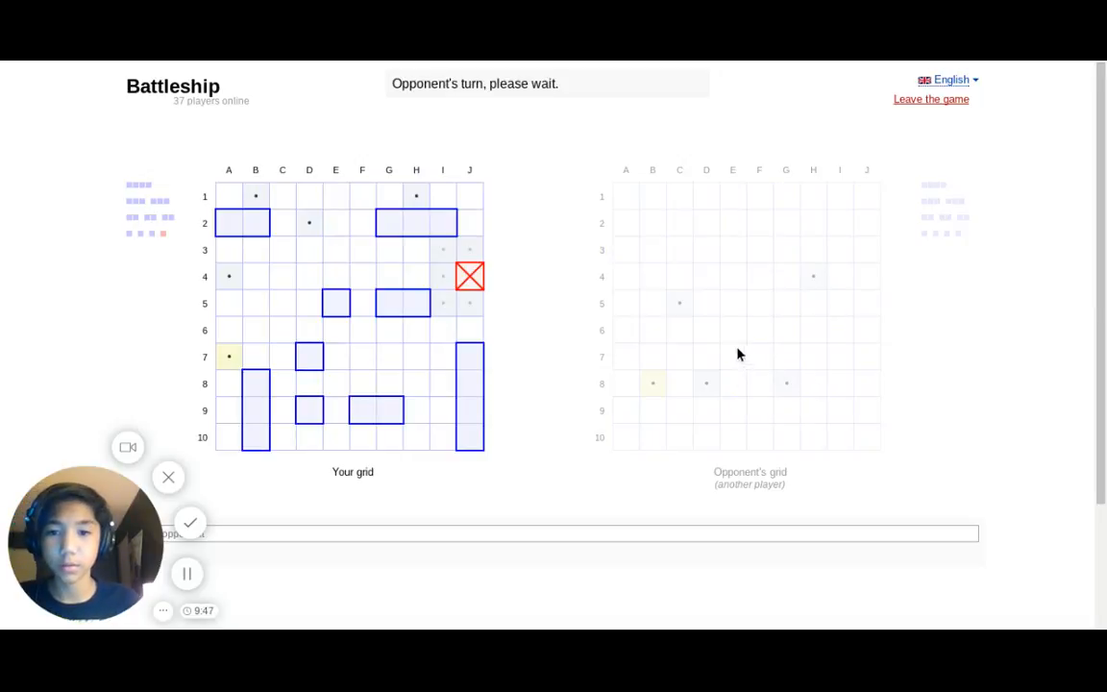
{"action": "mouse_move", "coordinate": [786, 303]}
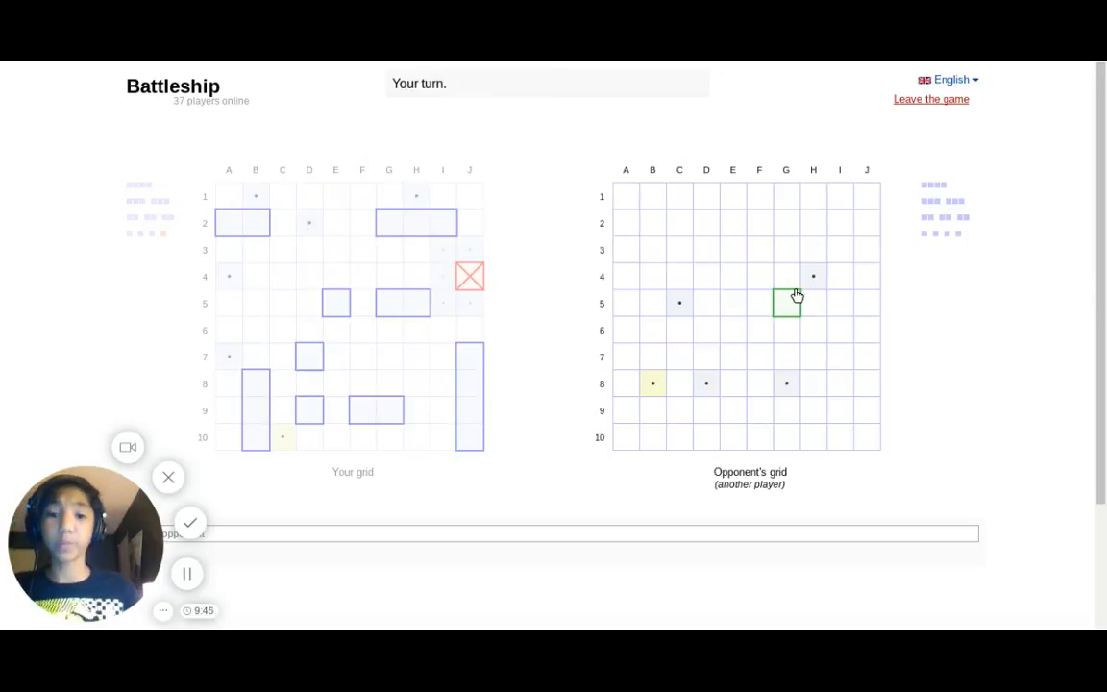
{"action": "left_click", "coordinate": [786, 304]}
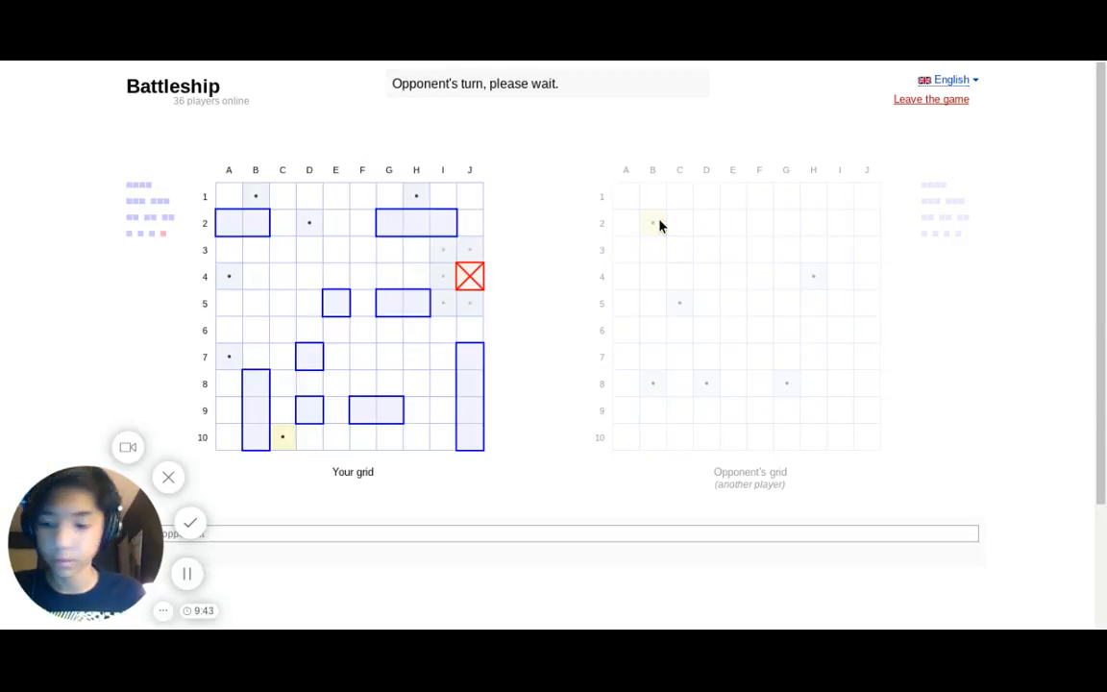
{"action": "scroll", "scroll_direction": "down", "scroll_amount": 3}
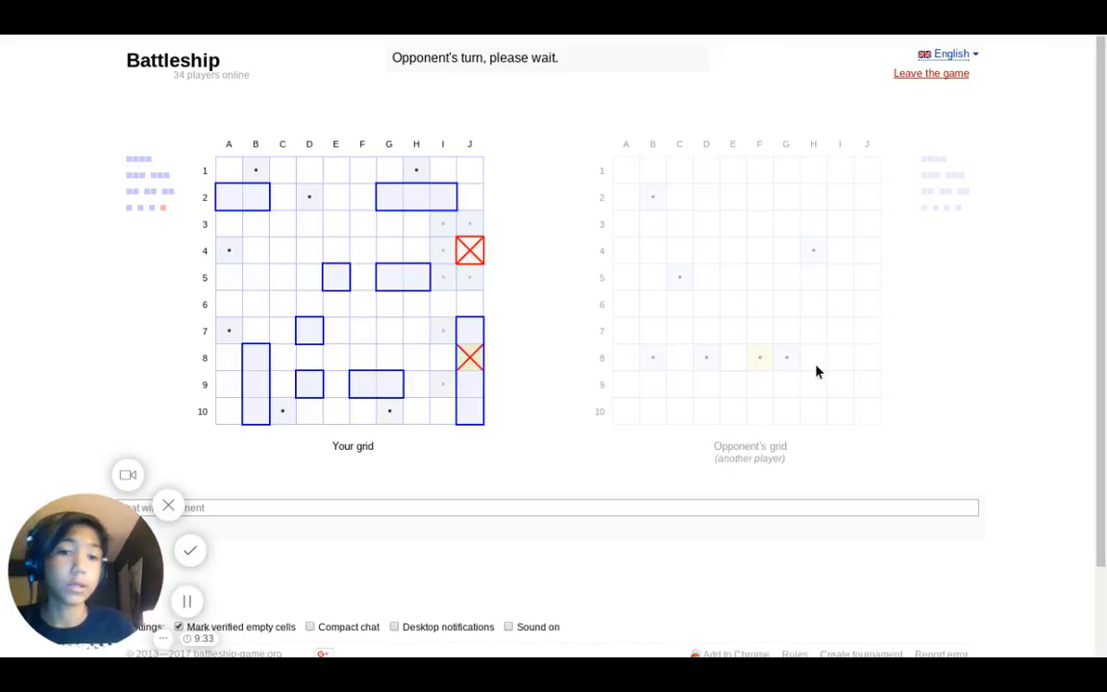
{"action": "mouse_move", "coordinate": [831, 358]}
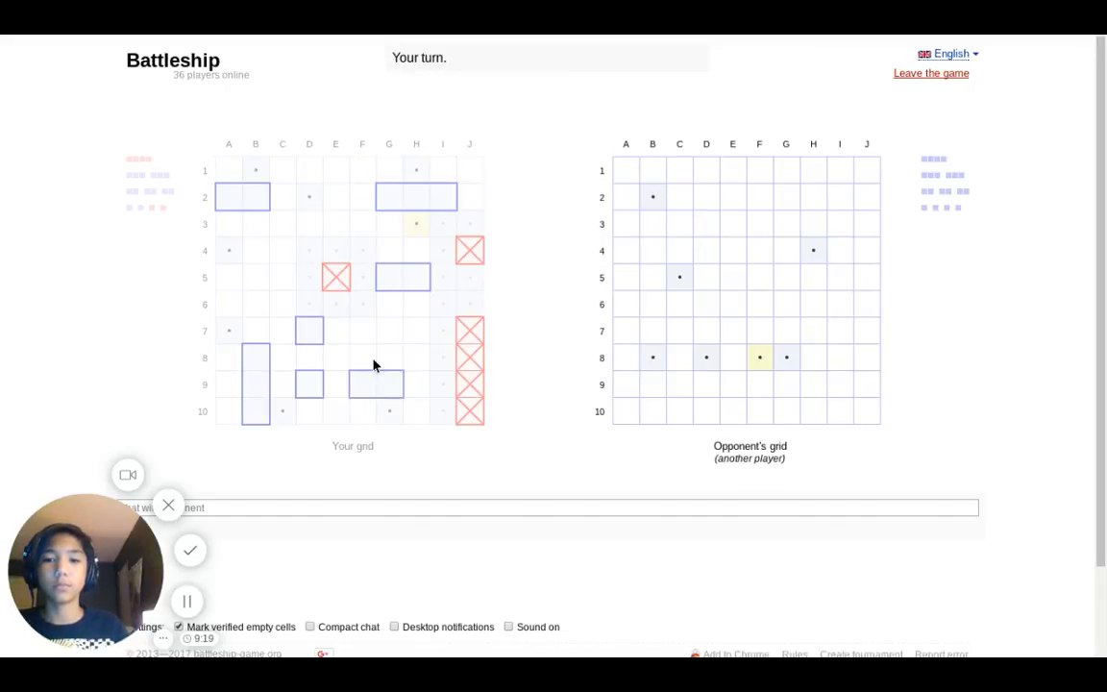
- Fire at F5 and J10, sink the one-square ship at A10 and the two-square ship at D10–D9
{"action": "left_click", "coordinate": [760, 277]}
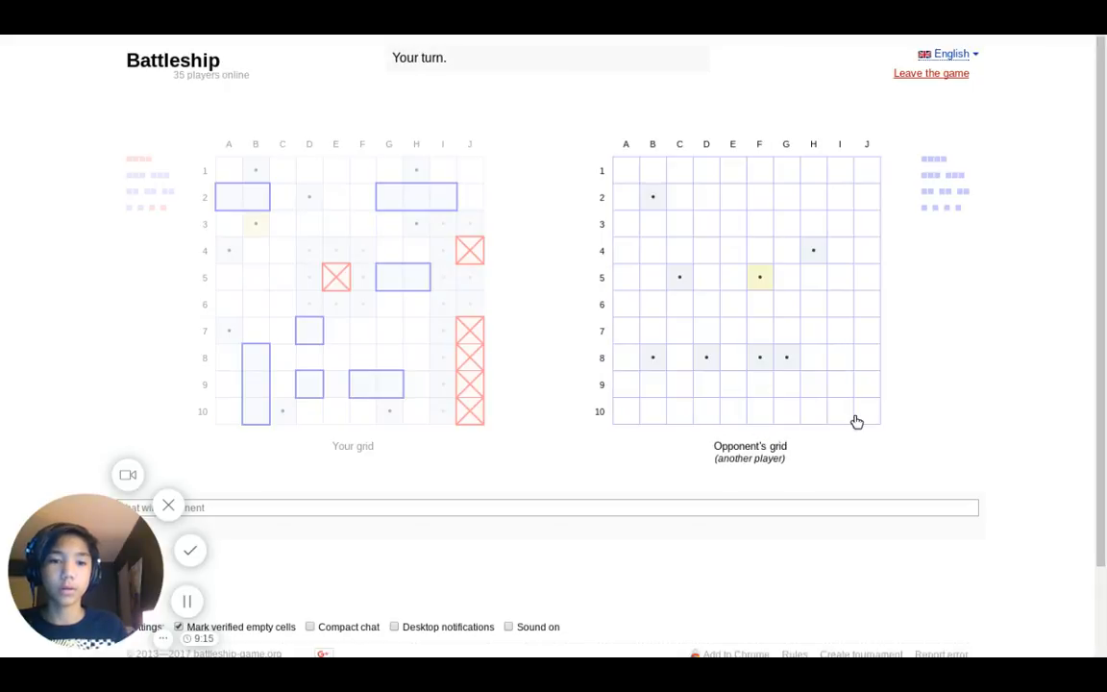
{"action": "left_click", "coordinate": [865, 411]}
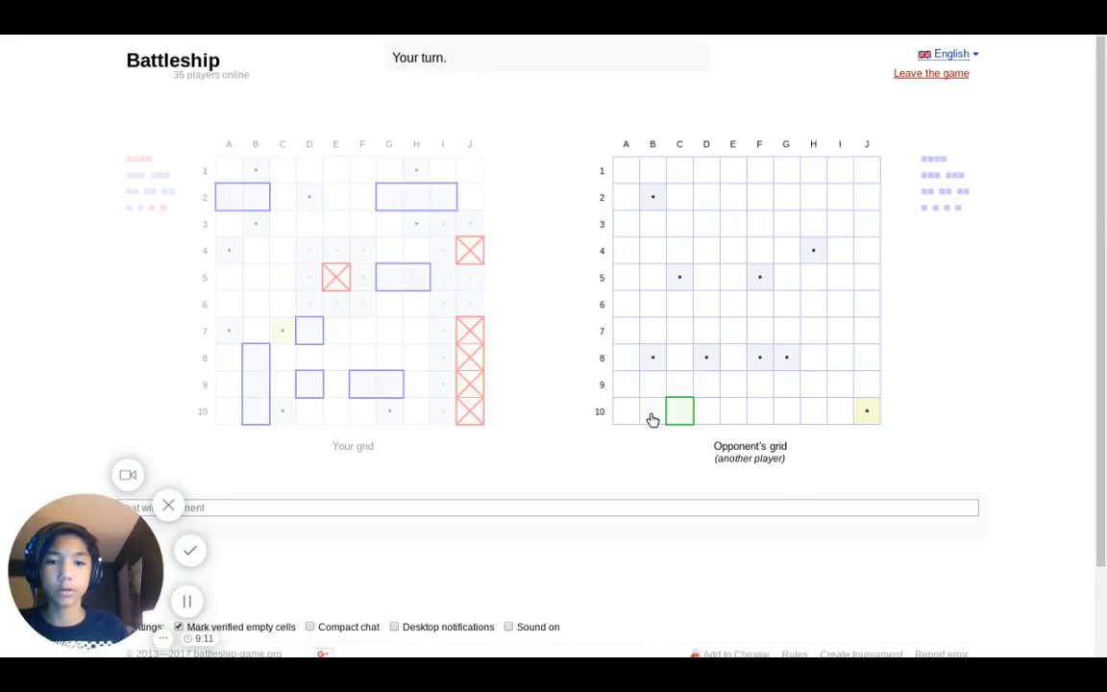
{"action": "left_click", "coordinate": [626, 411]}
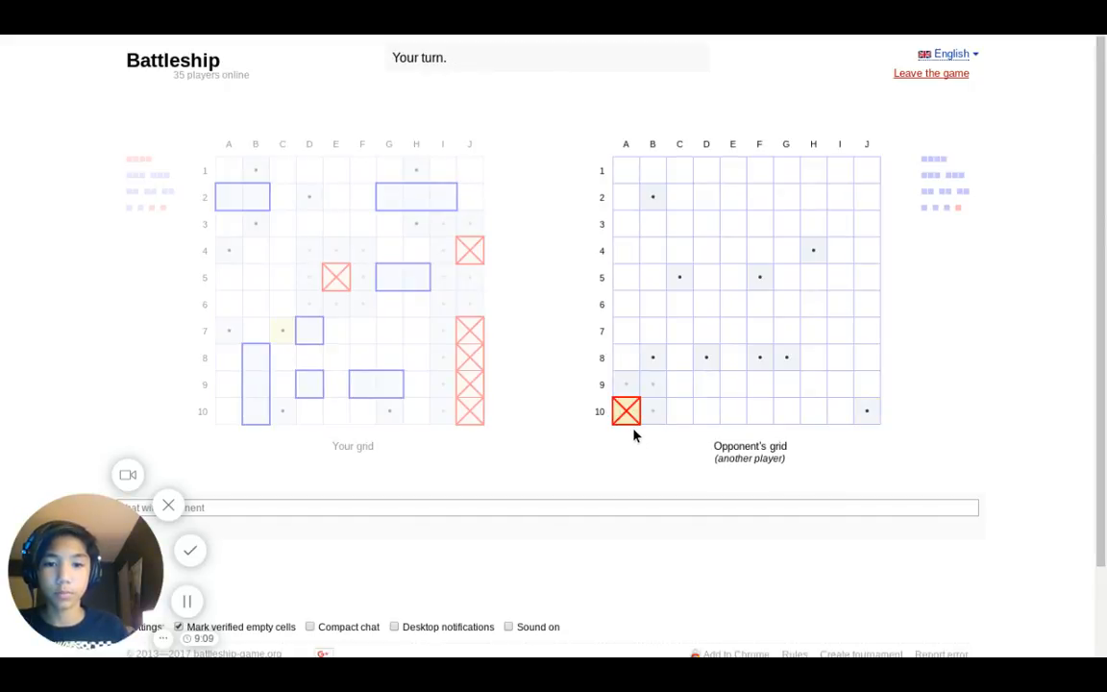
{"action": "left_click", "coordinate": [708, 412]}
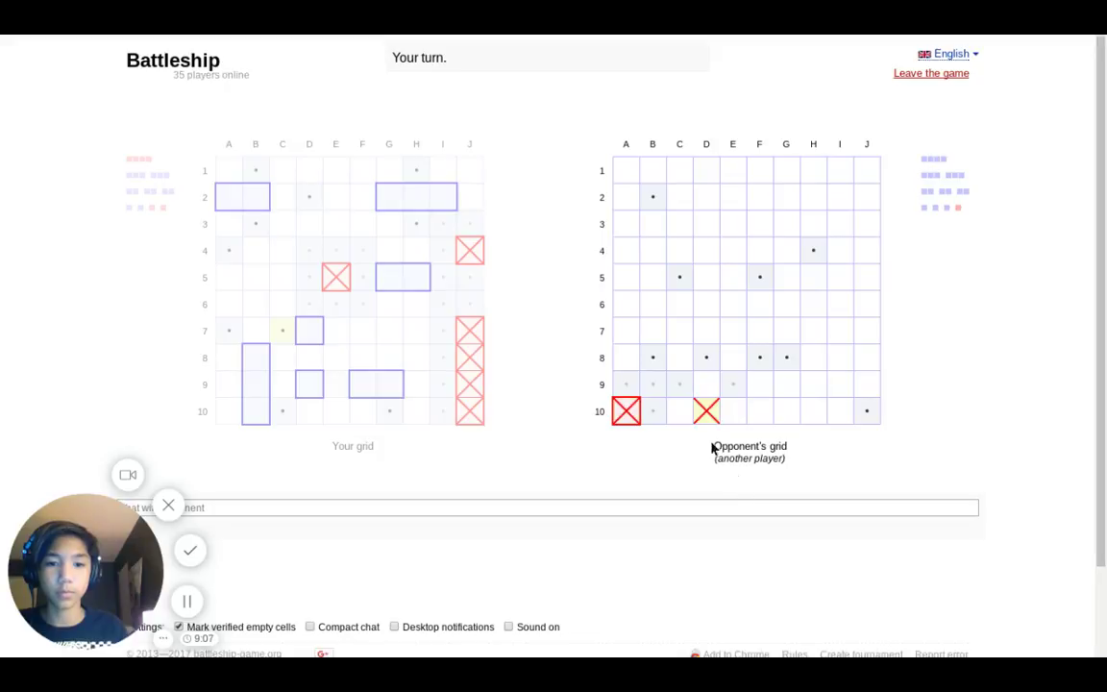
{"action": "left_click", "coordinate": [707, 385]}
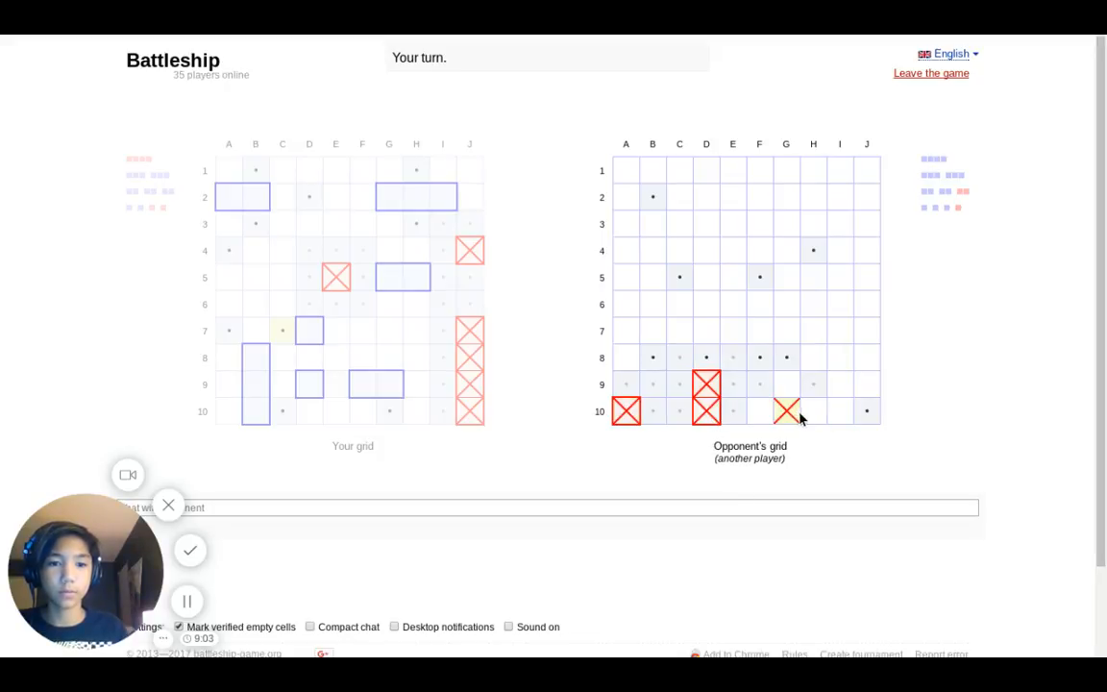
- Fire at H10 and G9, then sink the row-10 ship with a hit at F10
{"action": "left_click", "coordinate": [786, 411]}
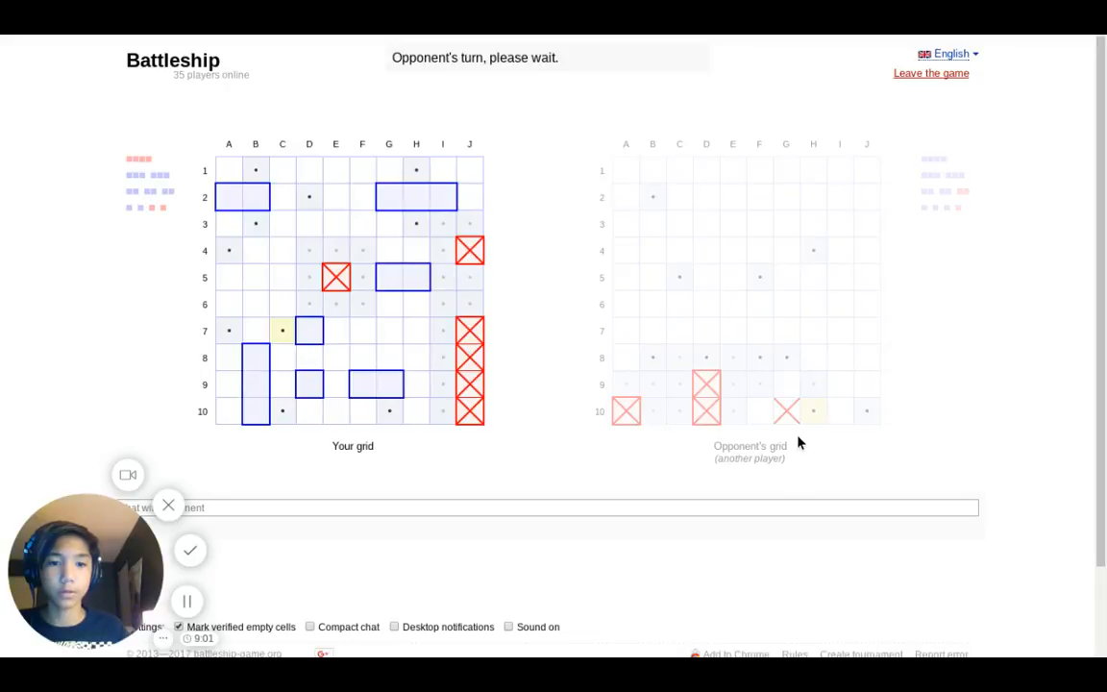
{"action": "mouse_move", "coordinate": [789, 385]}
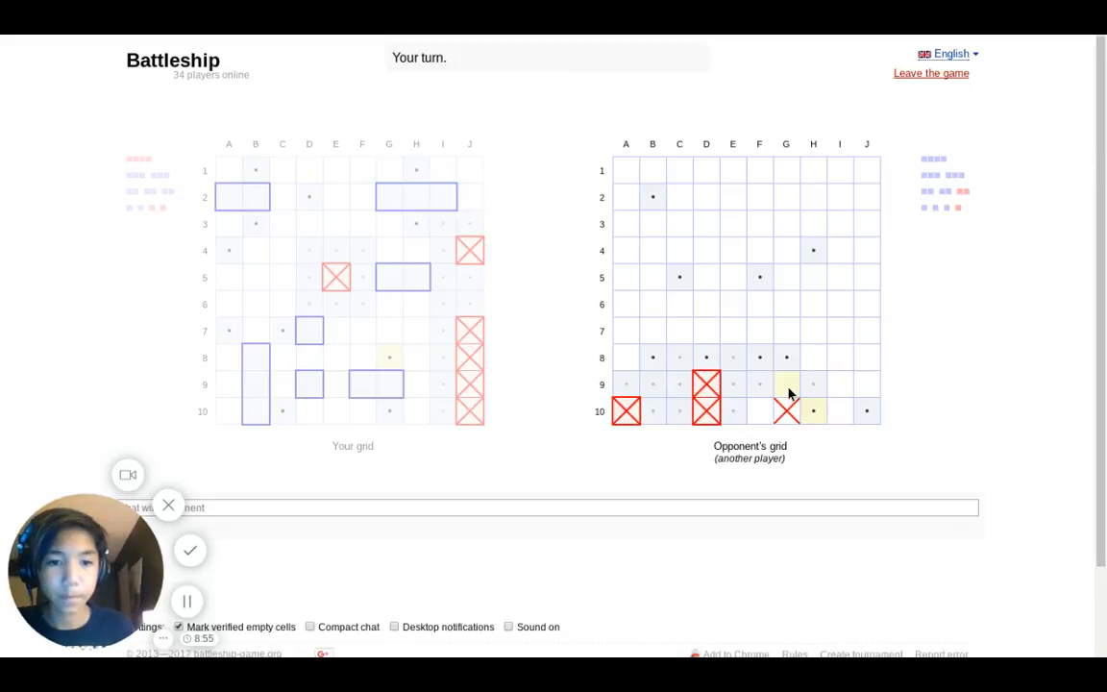
{"action": "left_click", "coordinate": [786, 384]}
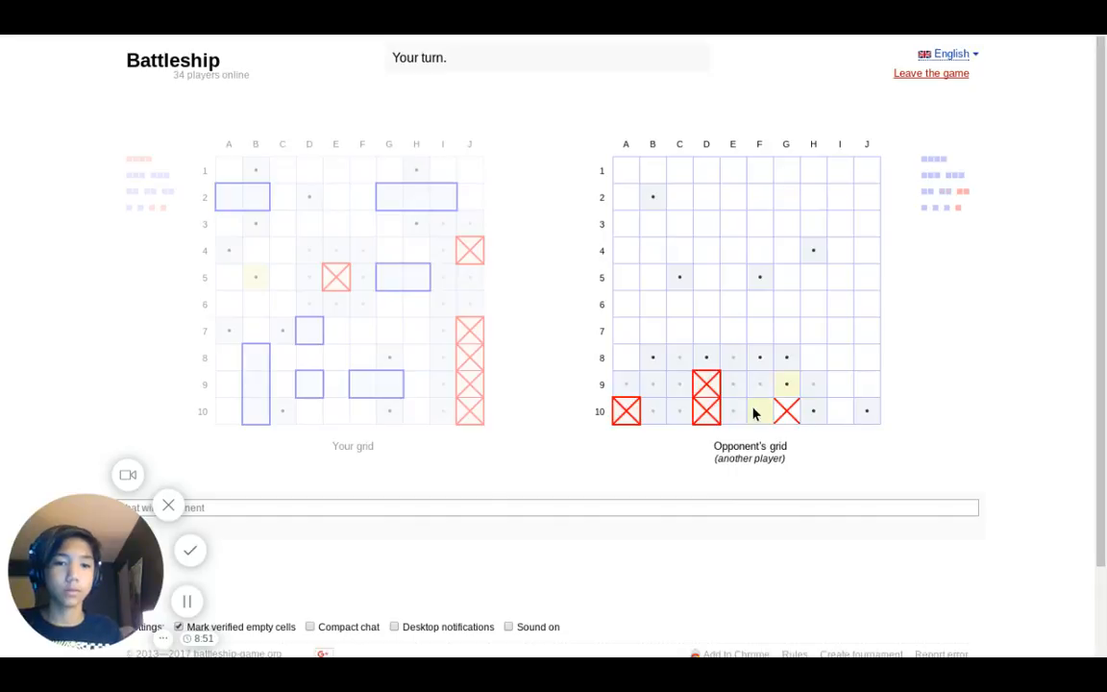
{"action": "left_click", "coordinate": [760, 411]}
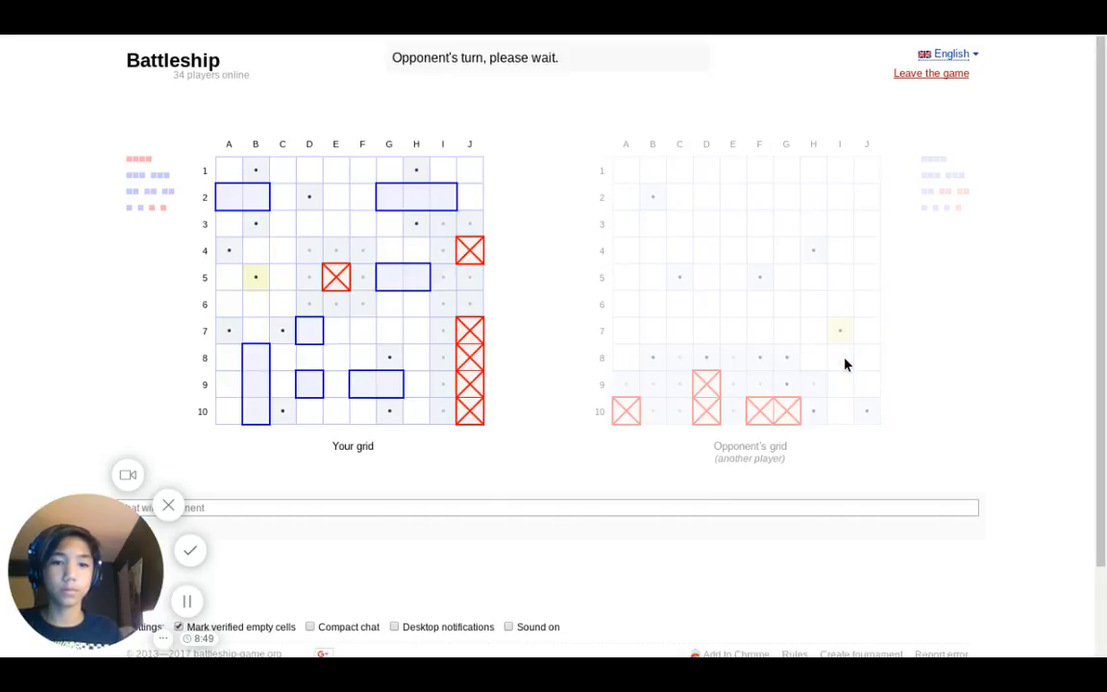
{"action": "mouse_move", "coordinate": [700, 330]}
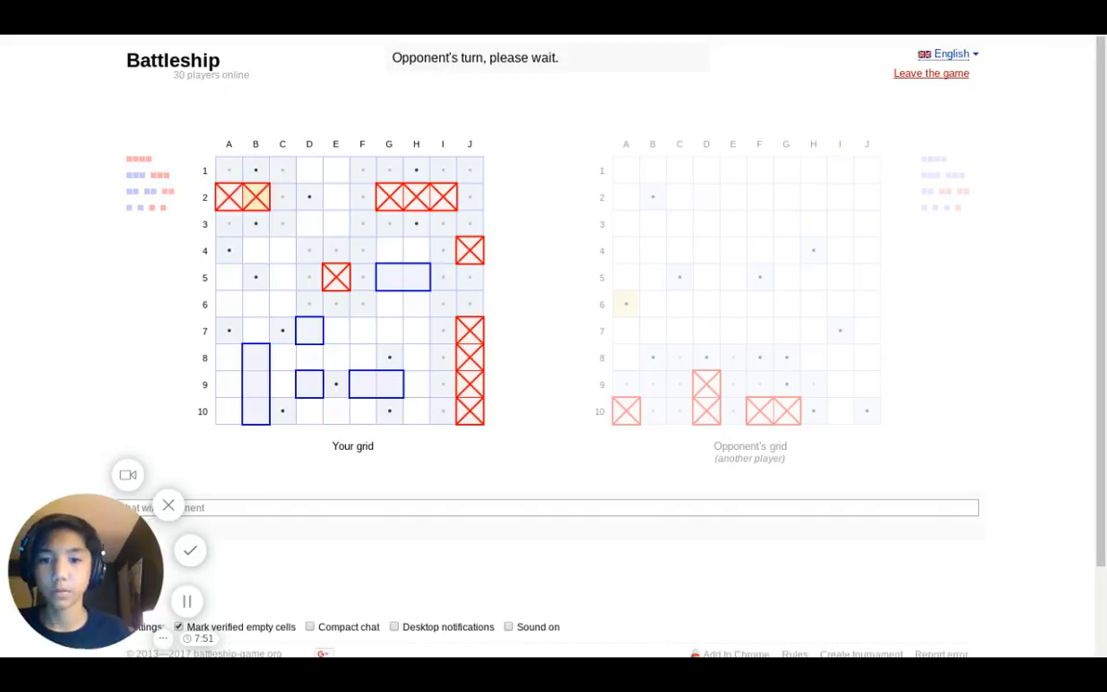
{"action": "mouse_move", "coordinate": [488, 317]}
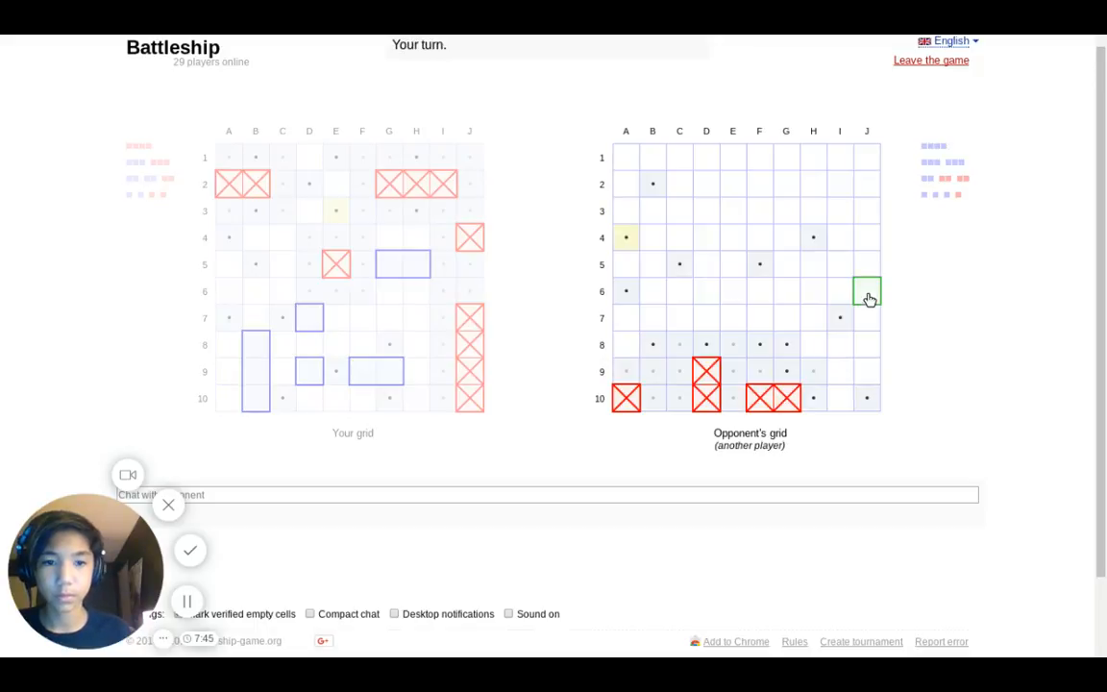
- Sink the three-square column J ship with shots at J6 and J4
{"action": "left_click", "coordinate": [865, 292]}
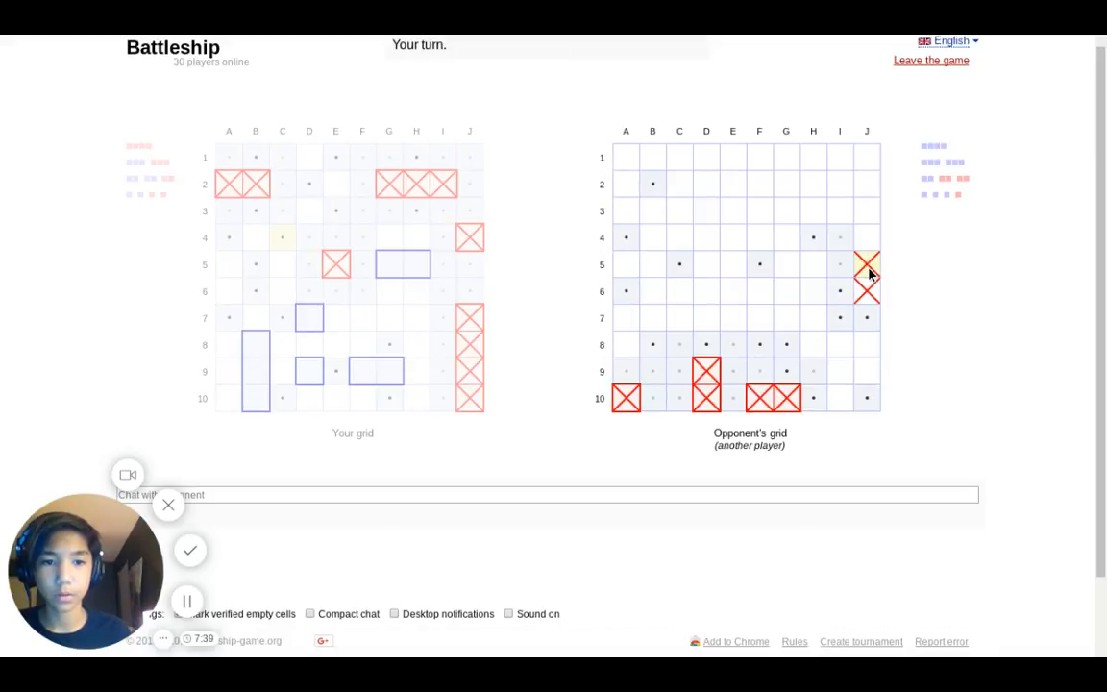
{"action": "left_click", "coordinate": [865, 238]}
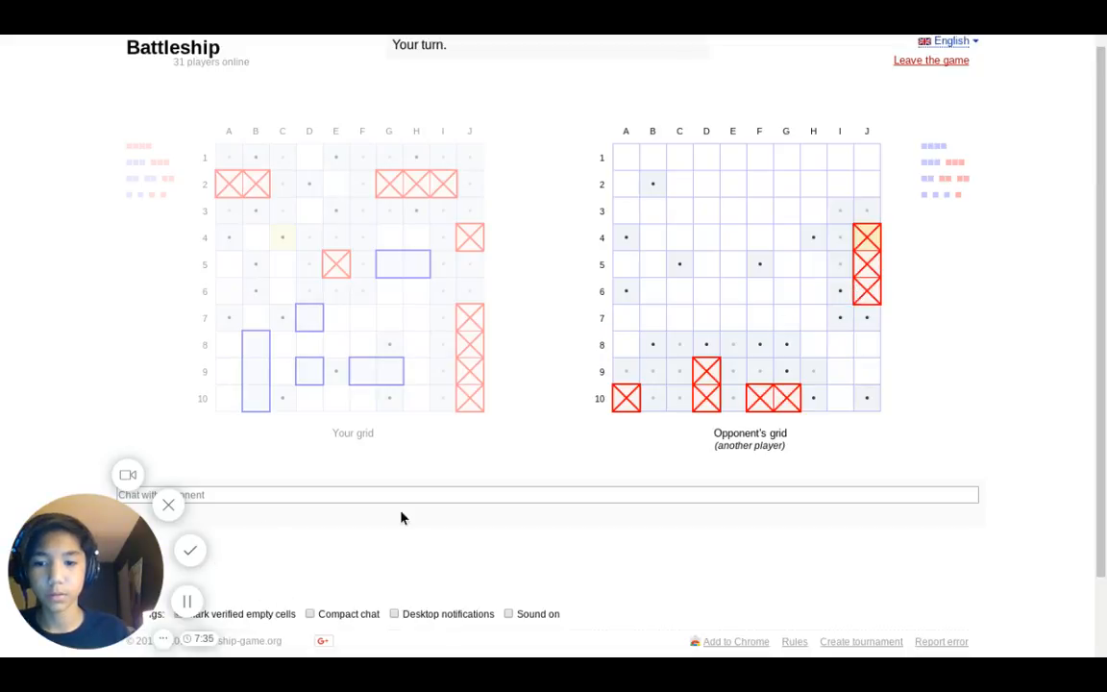
{"action": "left_click", "coordinate": [187, 600]}
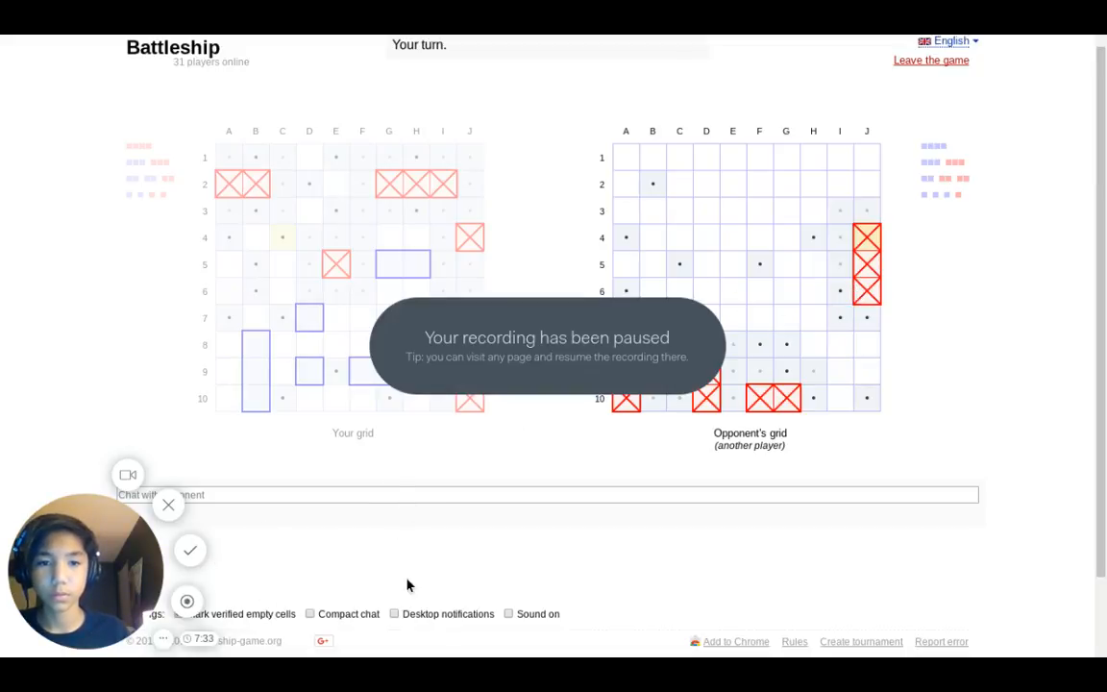
{"action": "left_click", "coordinate": [186, 600]}
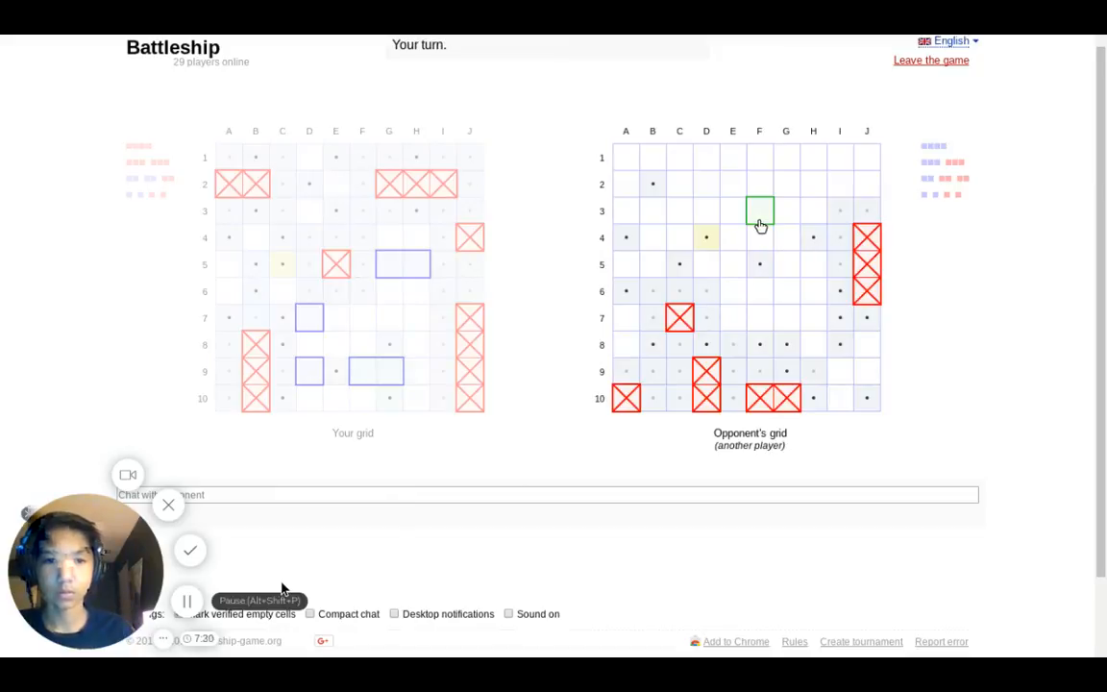
- Fire at F3 and other untried cells, then hit E3, E4 and E5 to sink the column E ship
{"action": "left_click", "coordinate": [760, 210]}
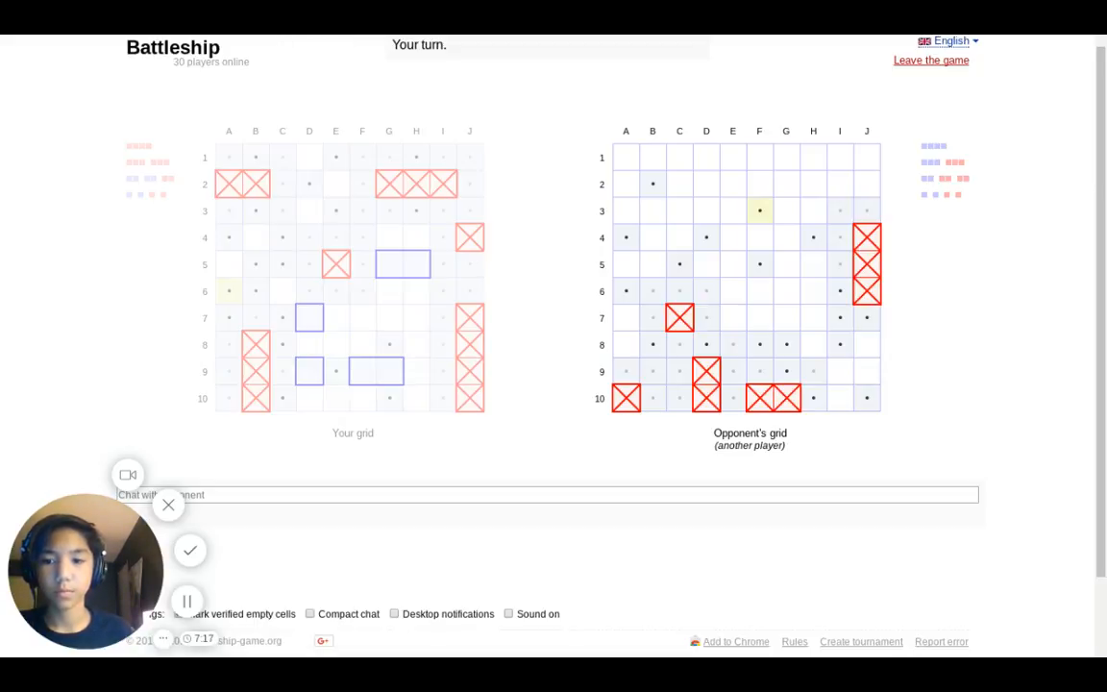
{"action": "mouse_move", "coordinate": [596, 123]}
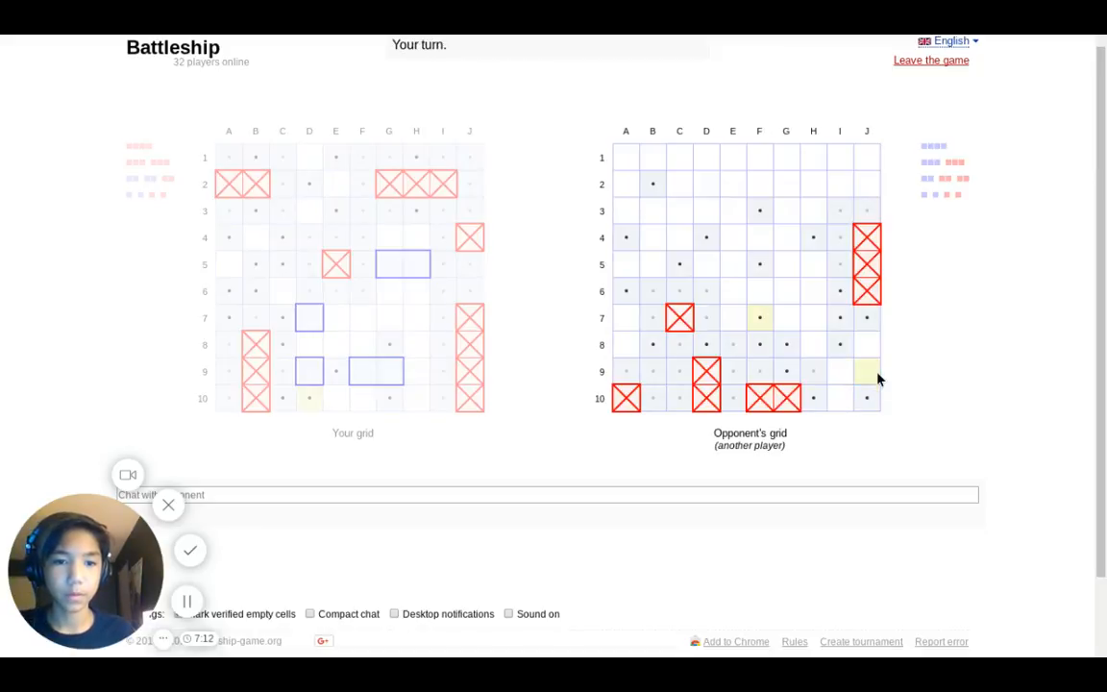
{"action": "left_click", "coordinate": [865, 371]}
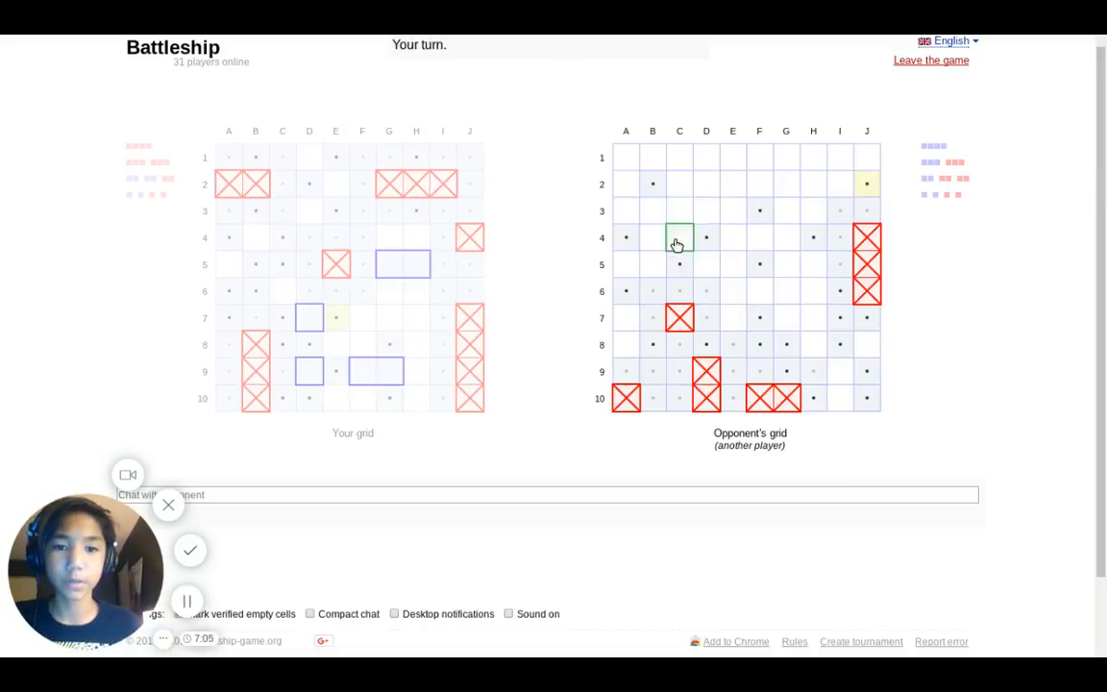
{"action": "mouse_move", "coordinate": [676, 231]}
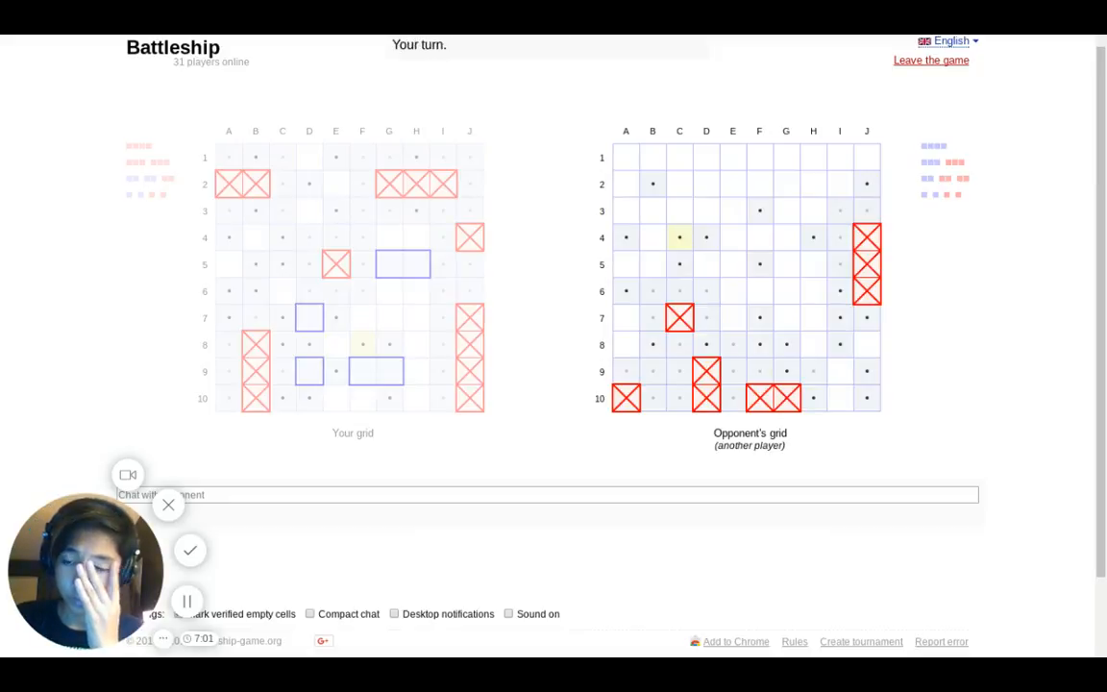
{"action": "mouse_move", "coordinate": [733, 238]}
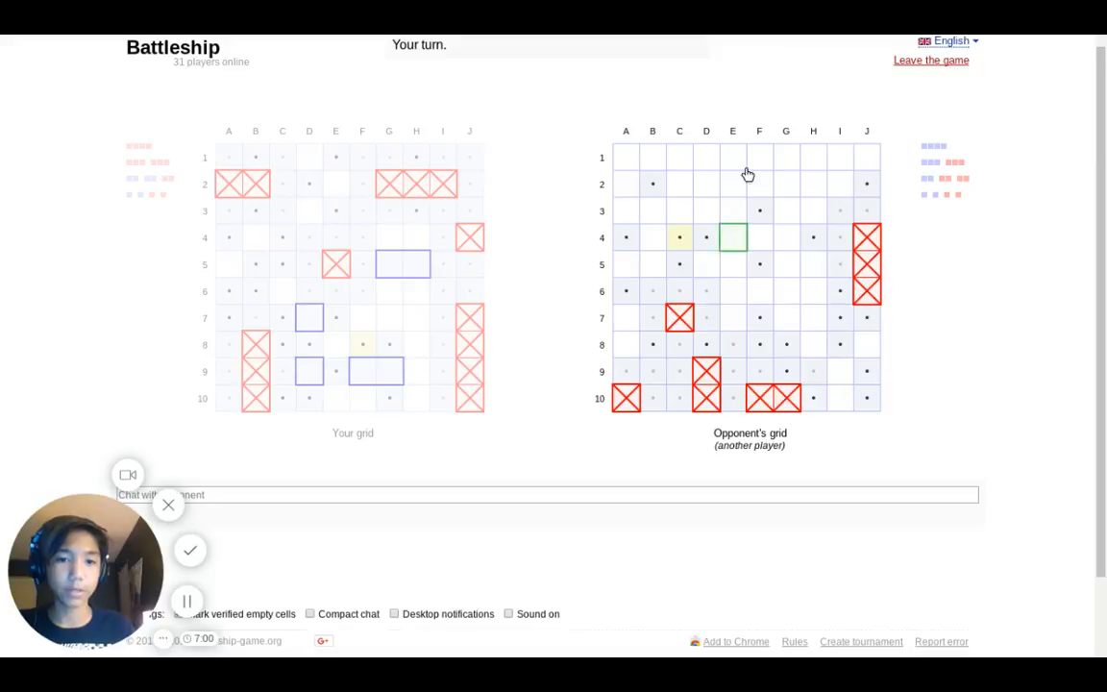
{"action": "left_click", "coordinate": [733, 238]}
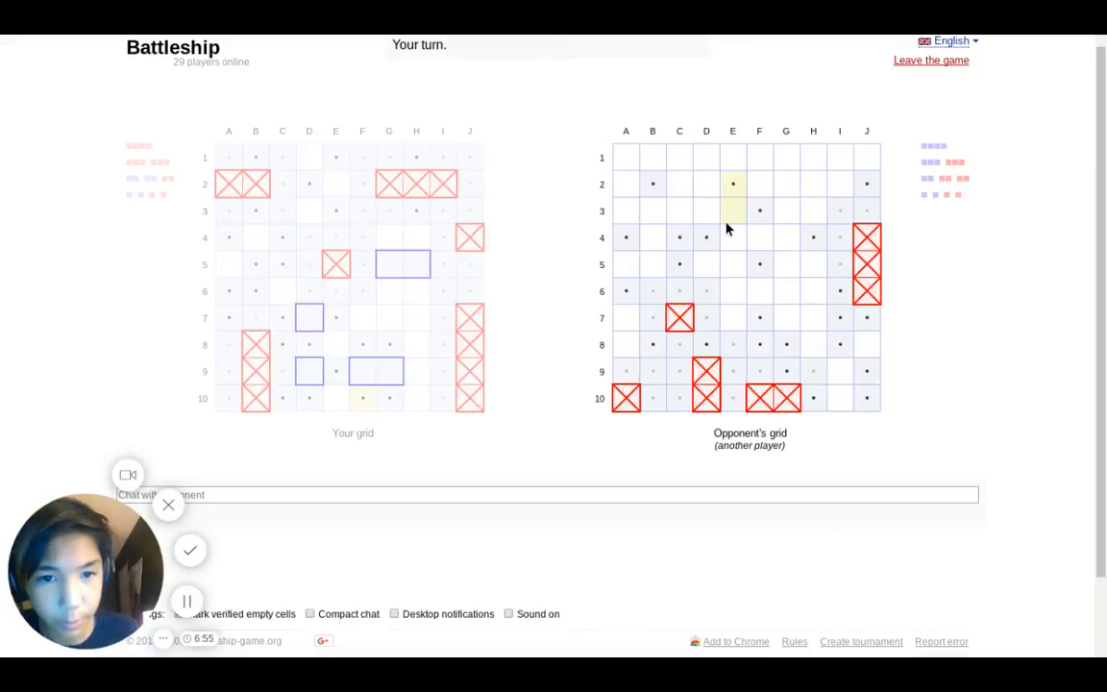
{"action": "left_click", "coordinate": [732, 209]}
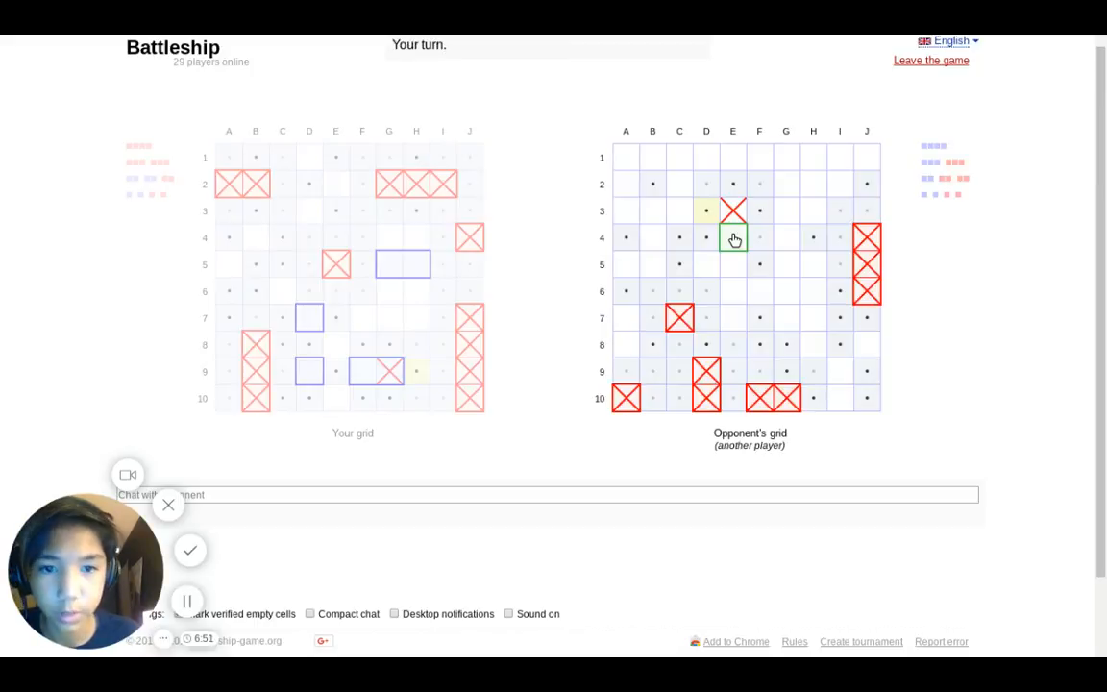
{"action": "left_click", "coordinate": [733, 238]}
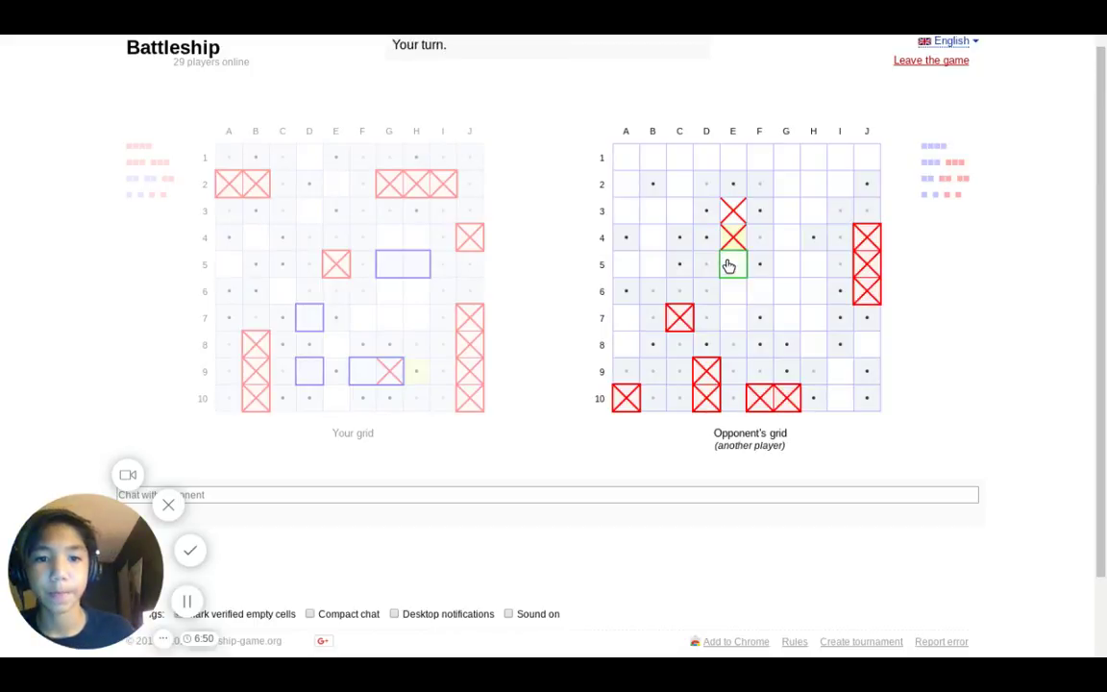
{"action": "left_click", "coordinate": [732, 265]}
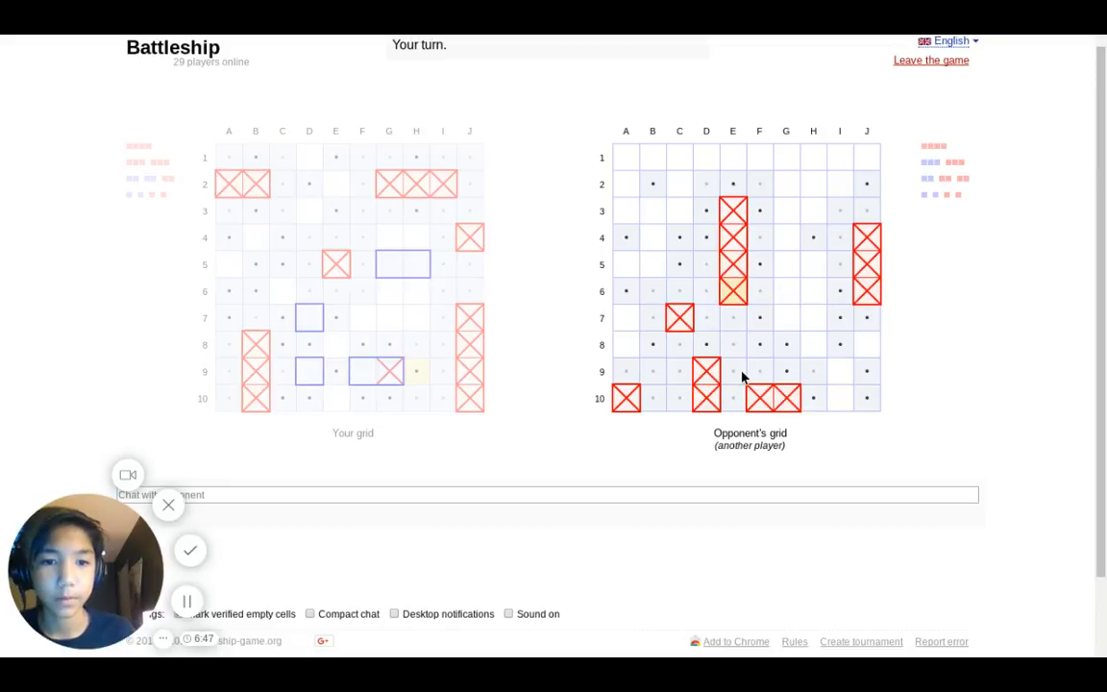
{"action": "left_click", "coordinate": [814, 265]}
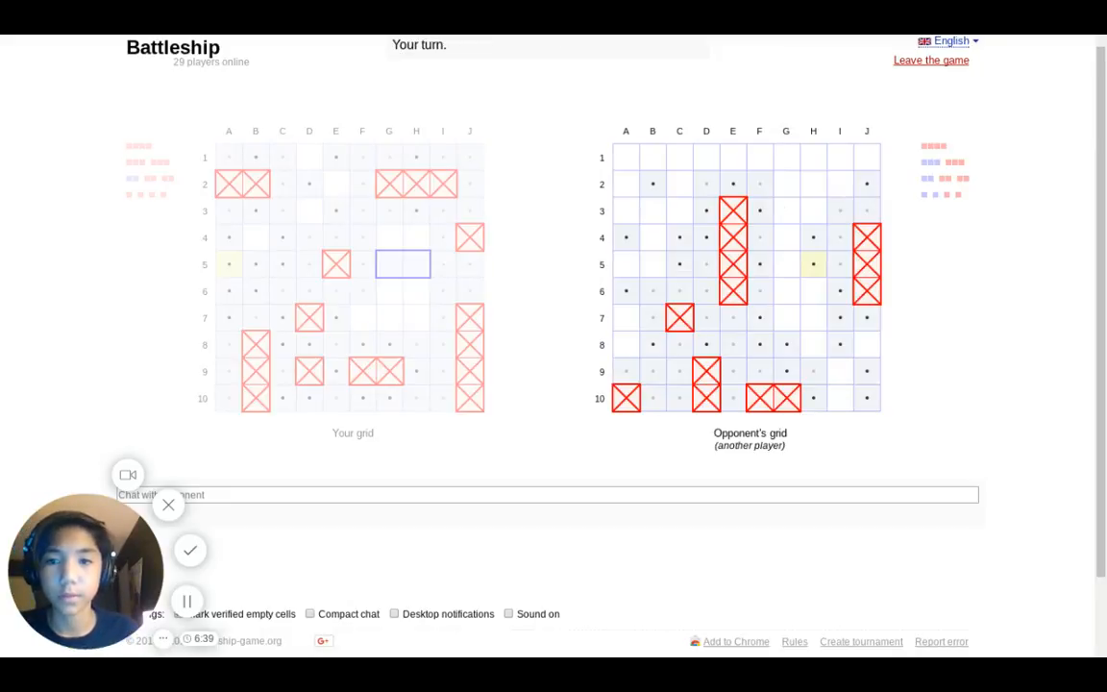
- Fire the last shots, including a hit at D1, before the match ends in 'Game over. You lose.'
{"action": "left_click", "coordinate": [784, 266]}
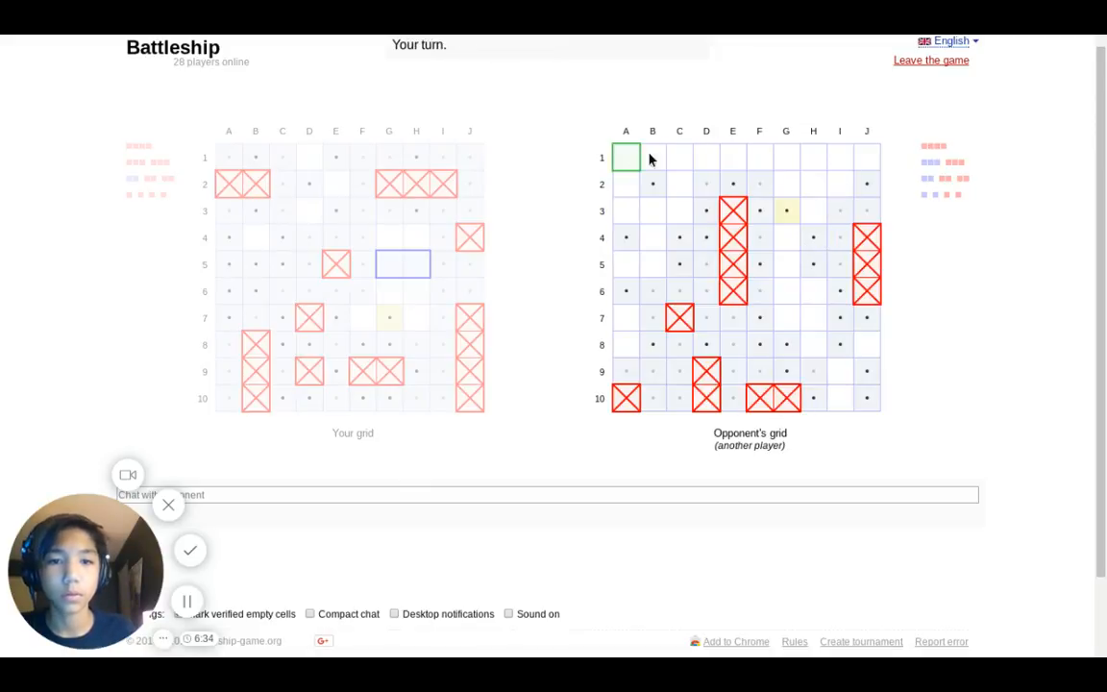
{"action": "left_click", "coordinate": [706, 158]}
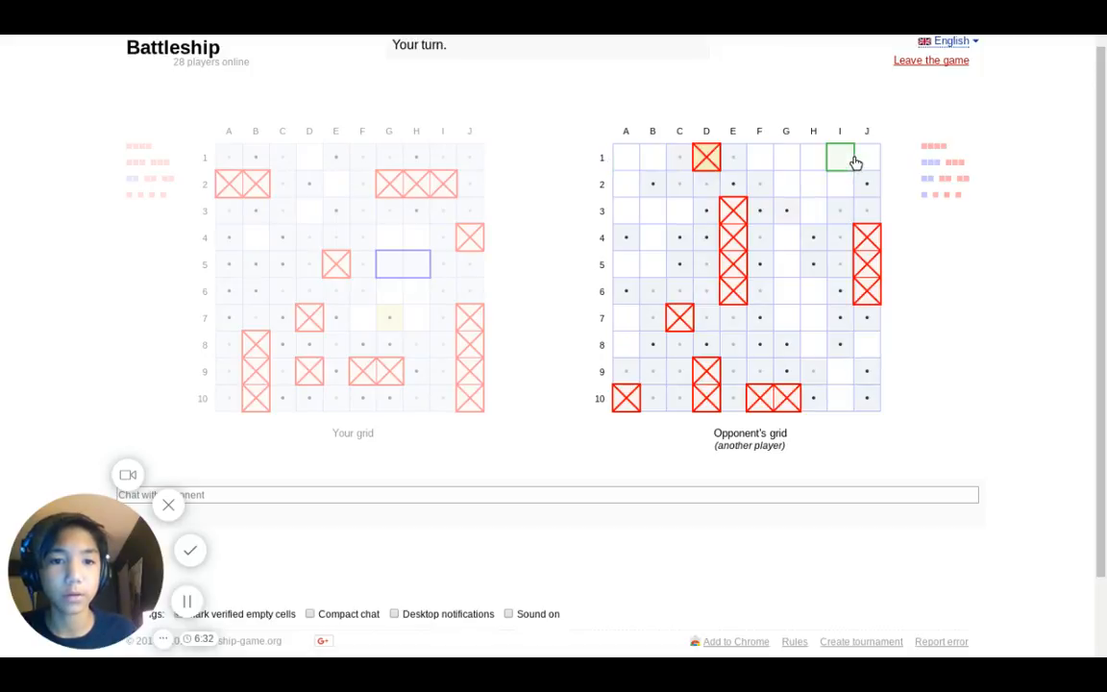
{"action": "left_click", "coordinate": [838, 157]}
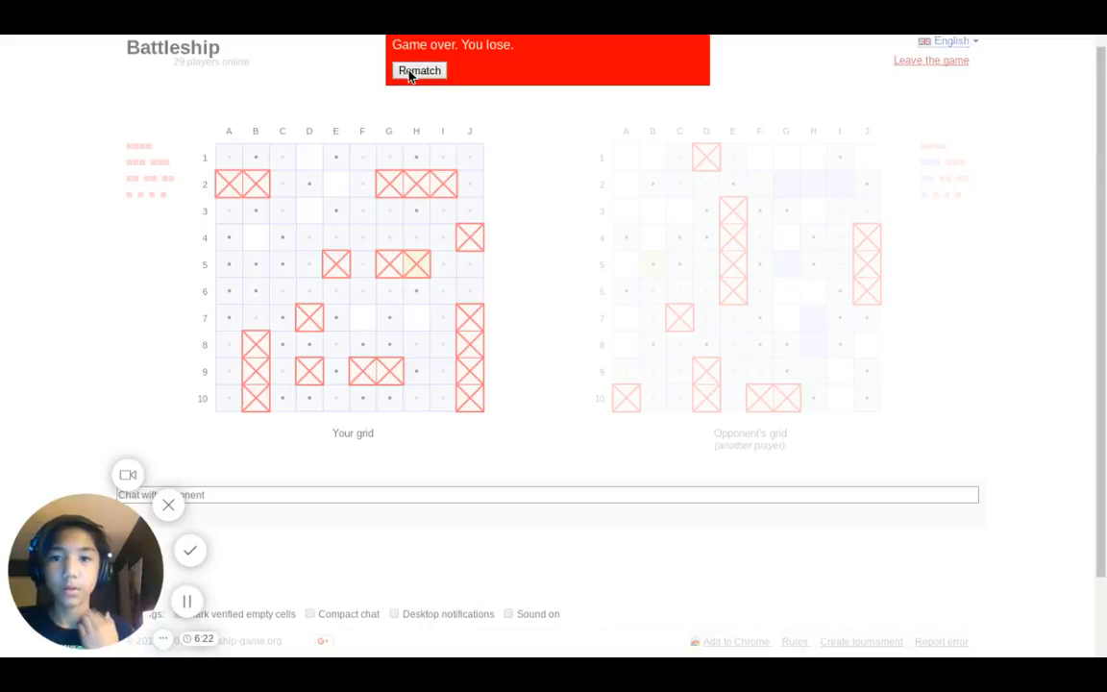
- Start a rematch against a random opponent and randomise the fleet placement four times
{"action": "left_click", "coordinate": [419, 69]}
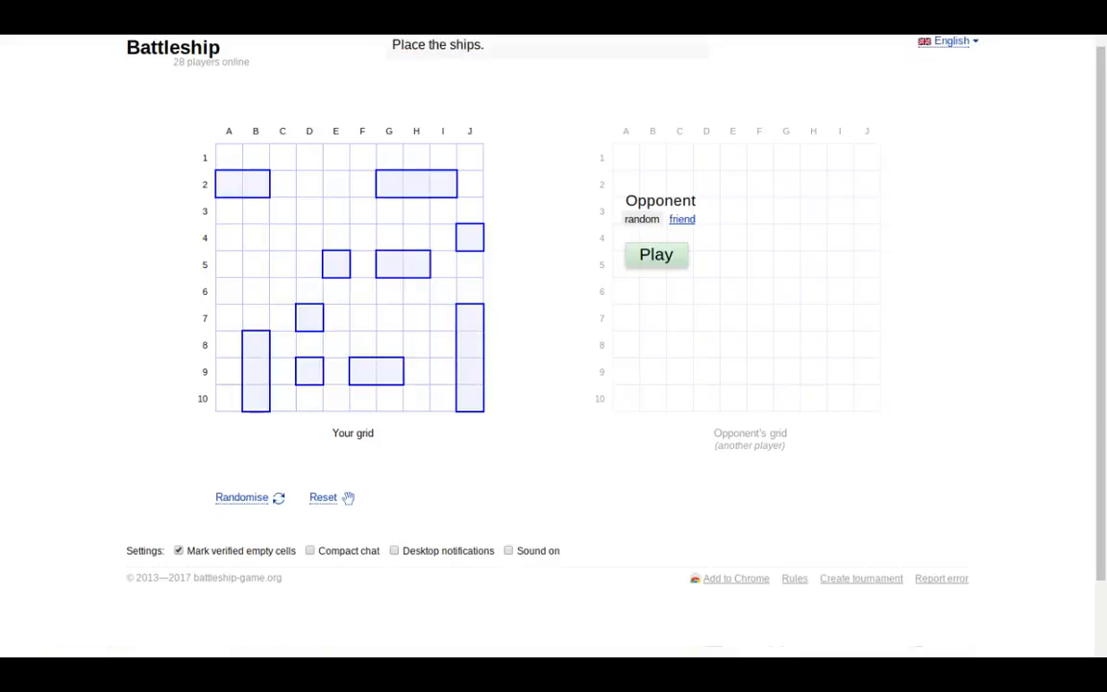
{"action": "mouse_move", "coordinate": [634, 219]}
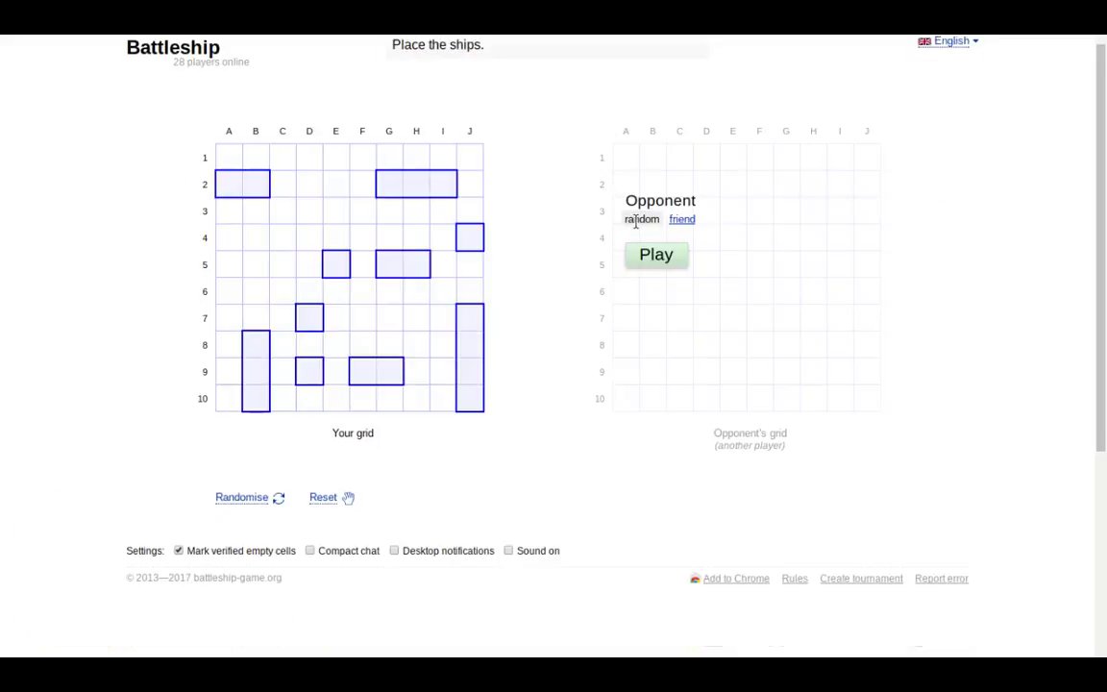
{"action": "left_click", "coordinate": [656, 254]}
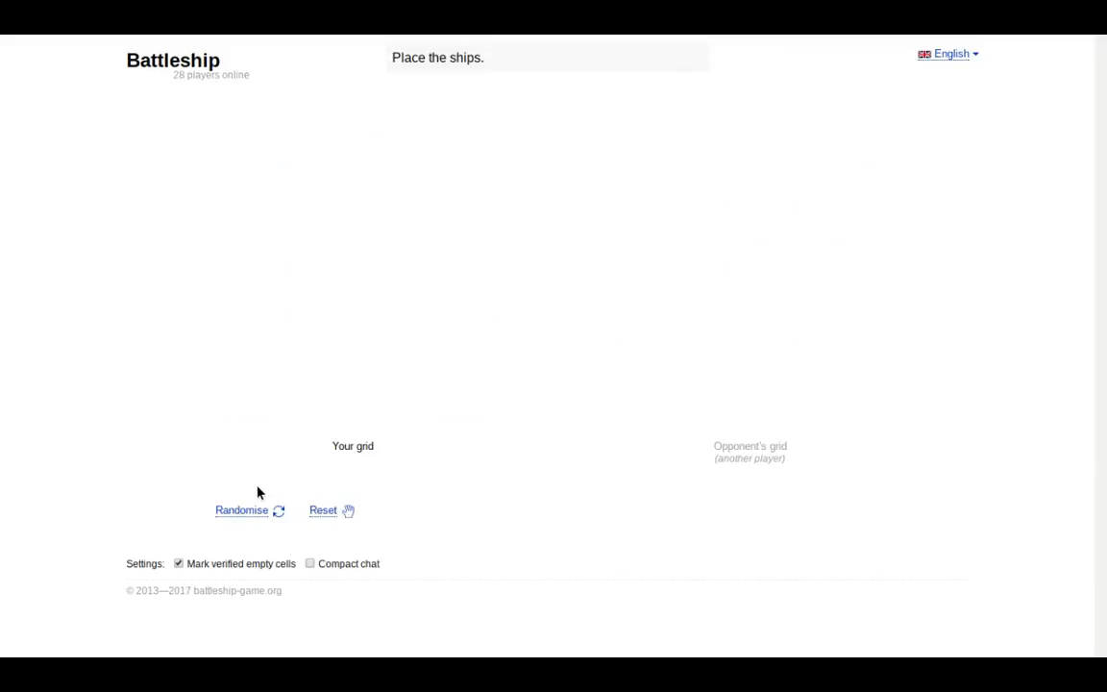
{"action": "left_click", "coordinate": [242, 510]}
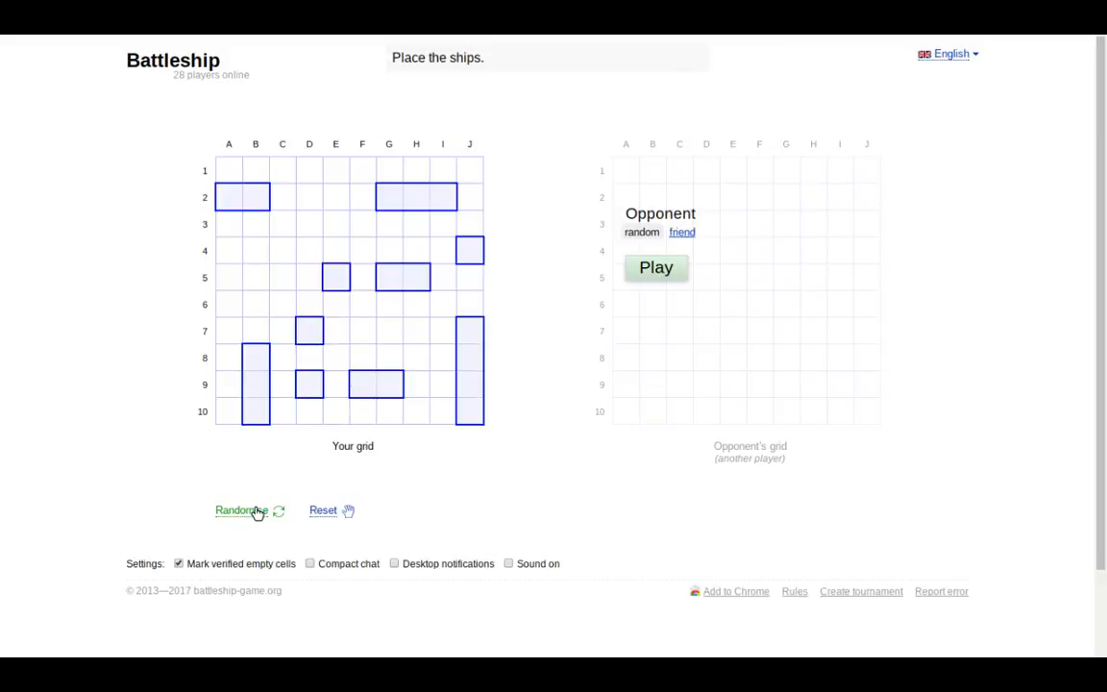
{"action": "left_click", "coordinate": [240, 511]}
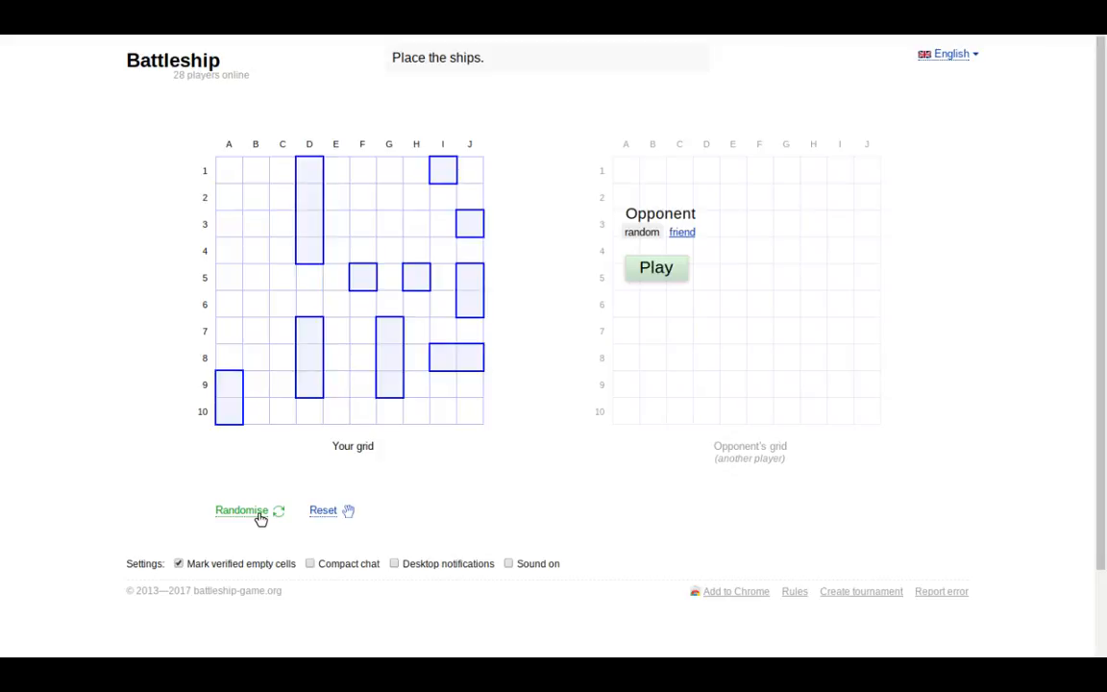
{"action": "left_click", "coordinate": [242, 511]}
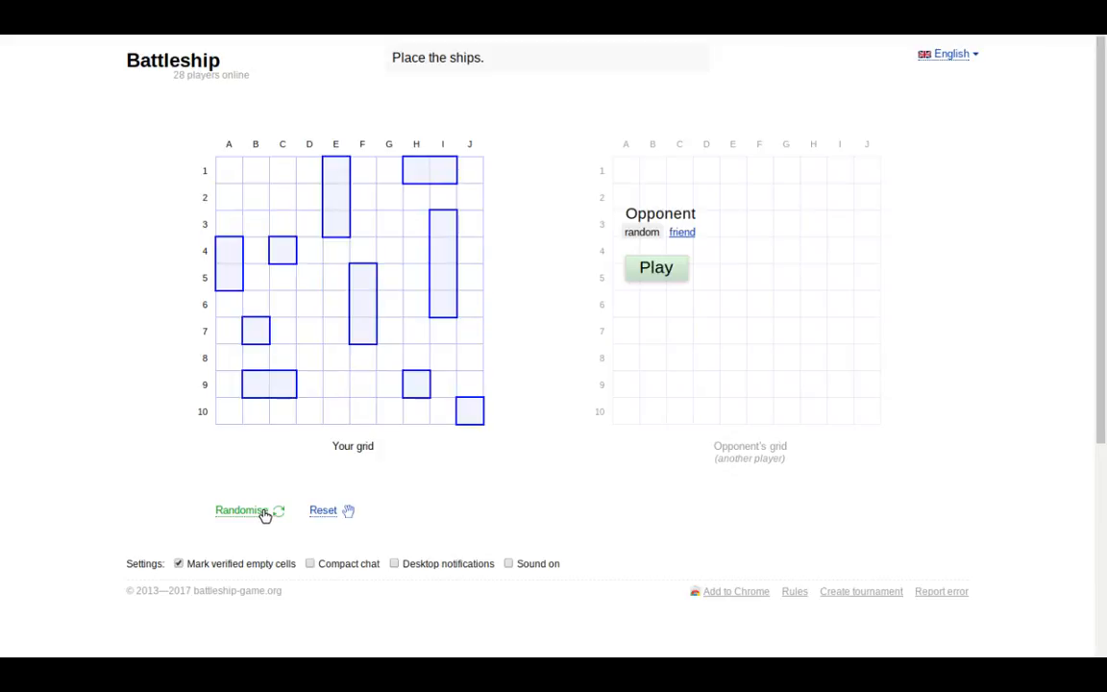
{"action": "left_click", "coordinate": [243, 512]}
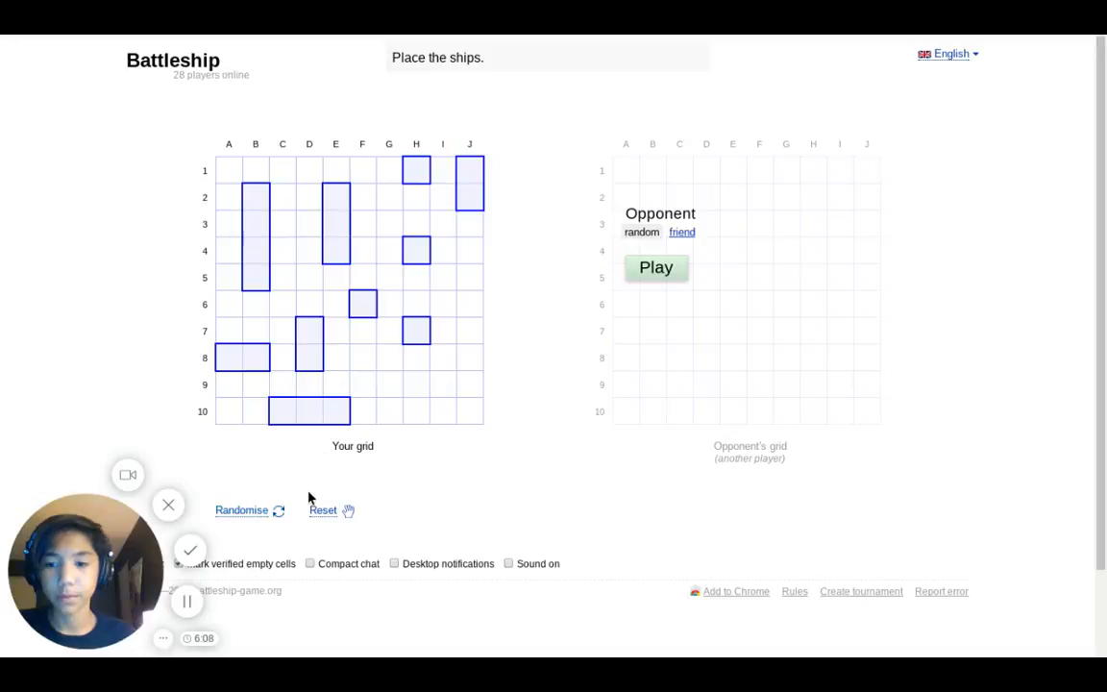
- Hit Play to search for a random opponent and start the new game
{"action": "left_click", "coordinate": [658, 267]}
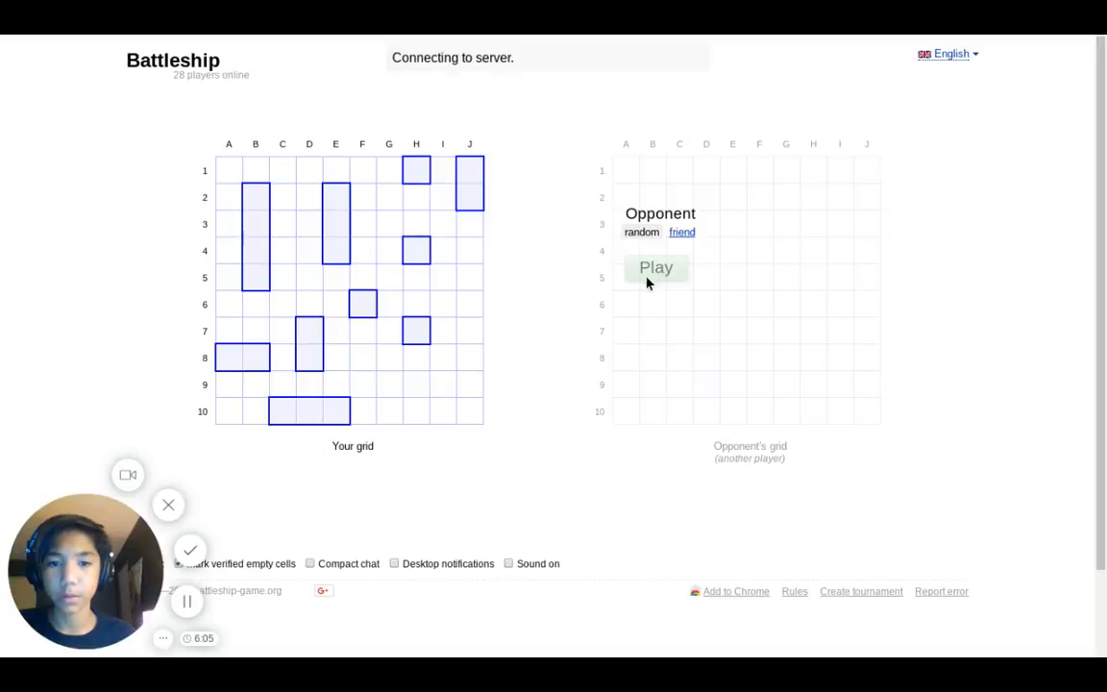
{"action": "left_click", "coordinate": [655, 267]}
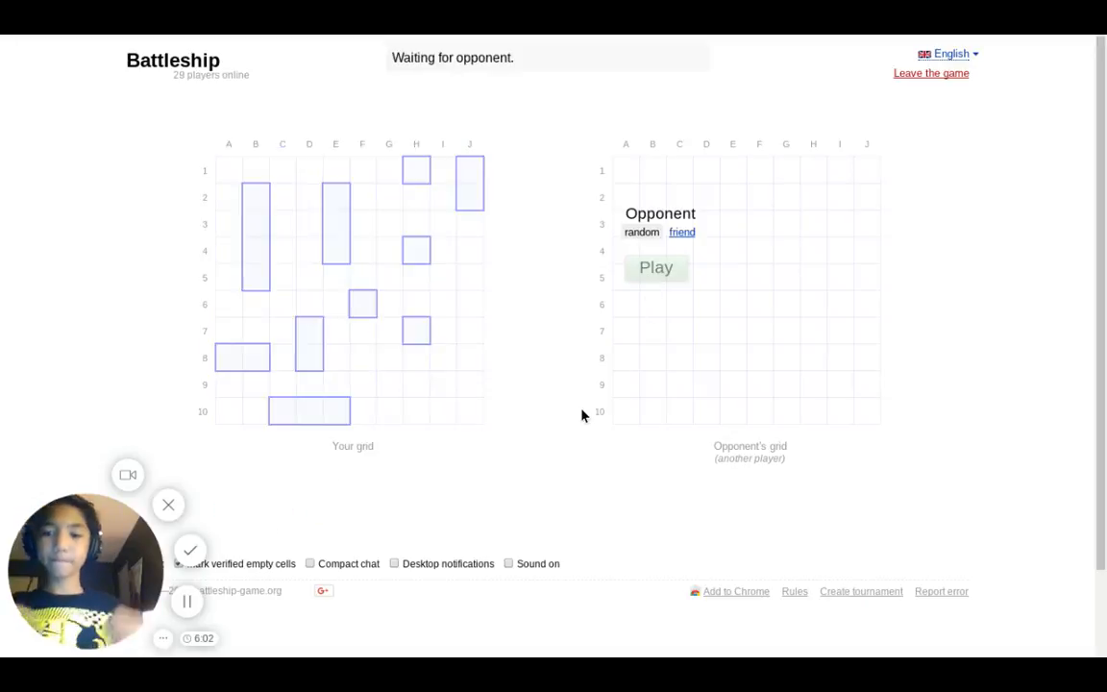
{"action": "mouse_move", "coordinate": [604, 289]}
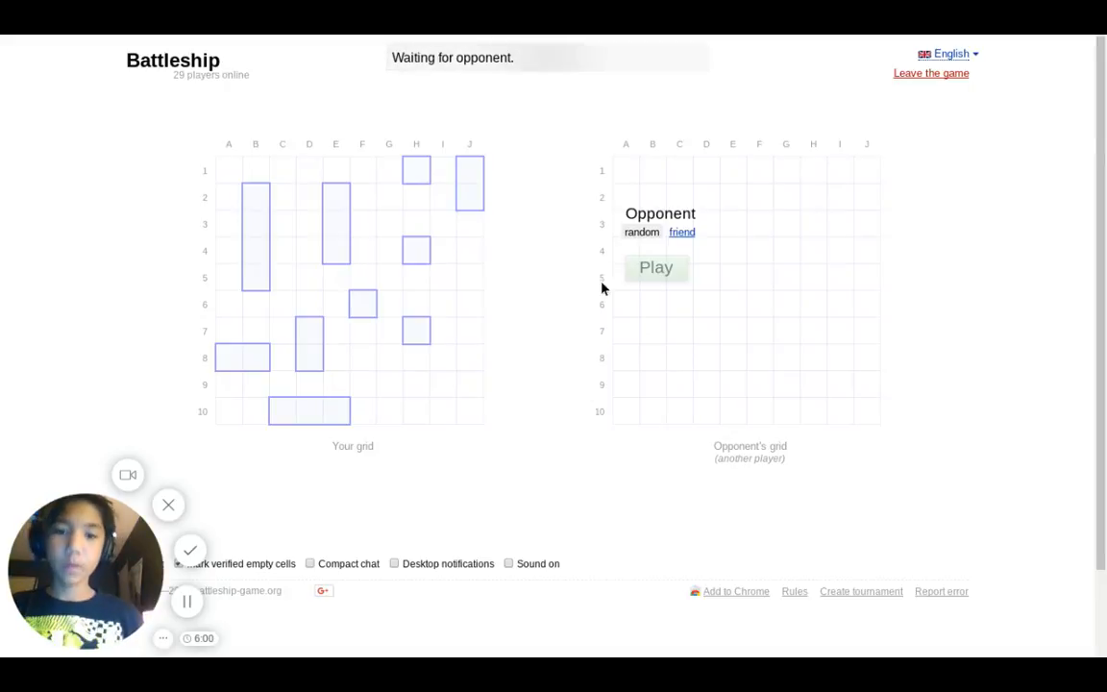
{"action": "mouse_move", "coordinate": [615, 227]}
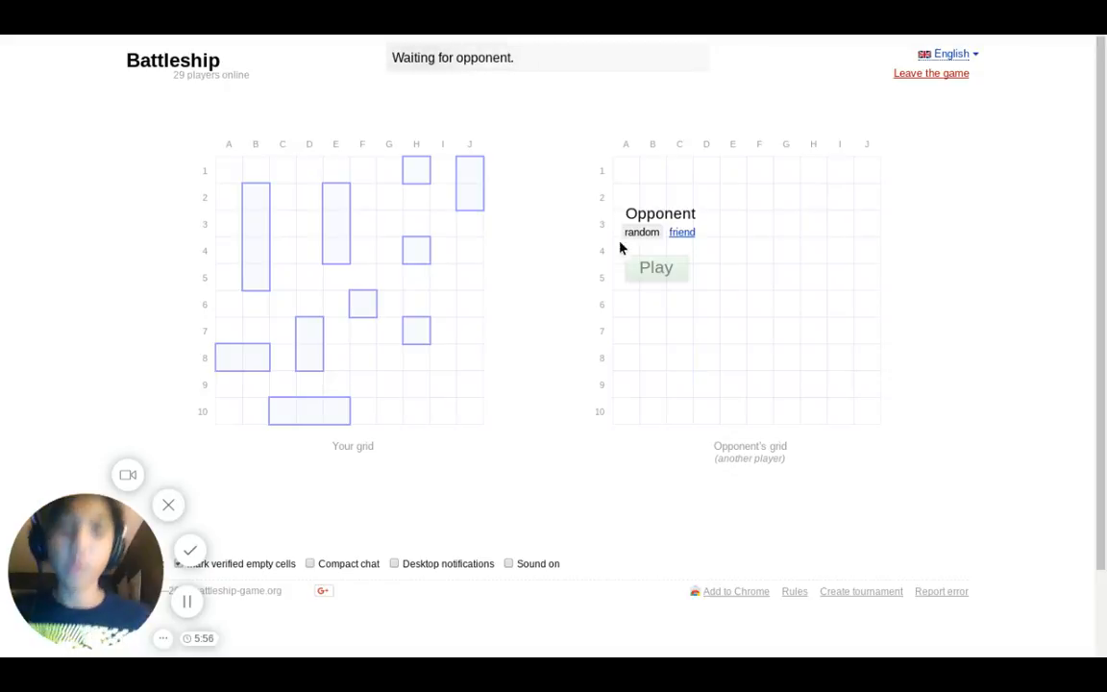
{"action": "mouse_move", "coordinate": [453, 88]}
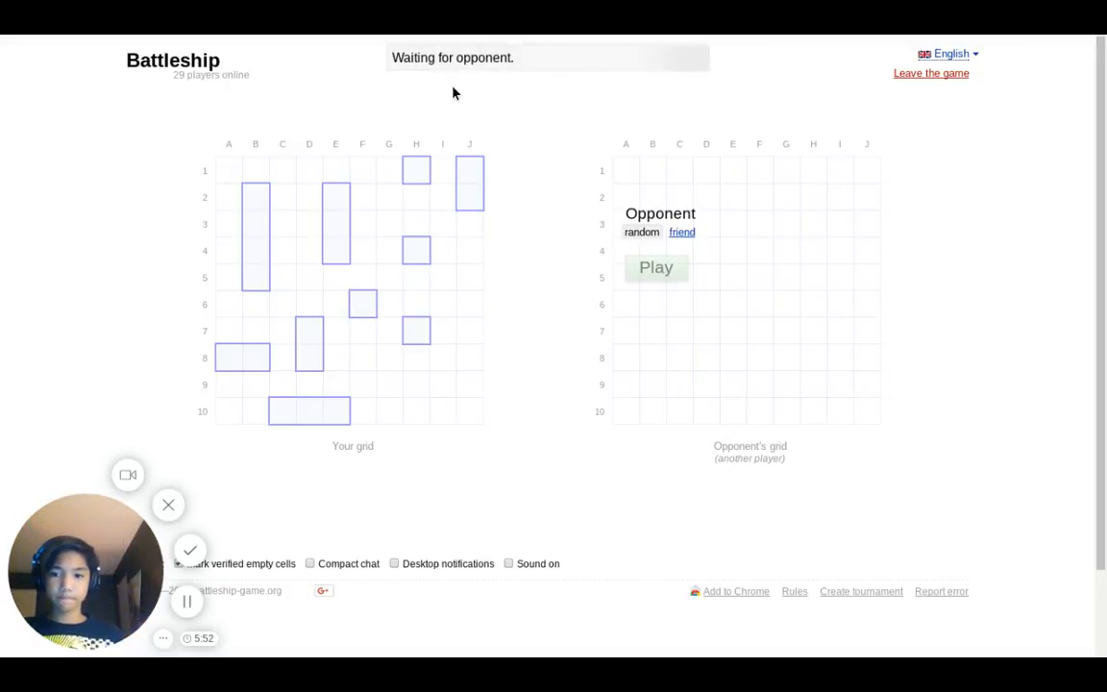
{"action": "left_click", "coordinate": [188, 600]}
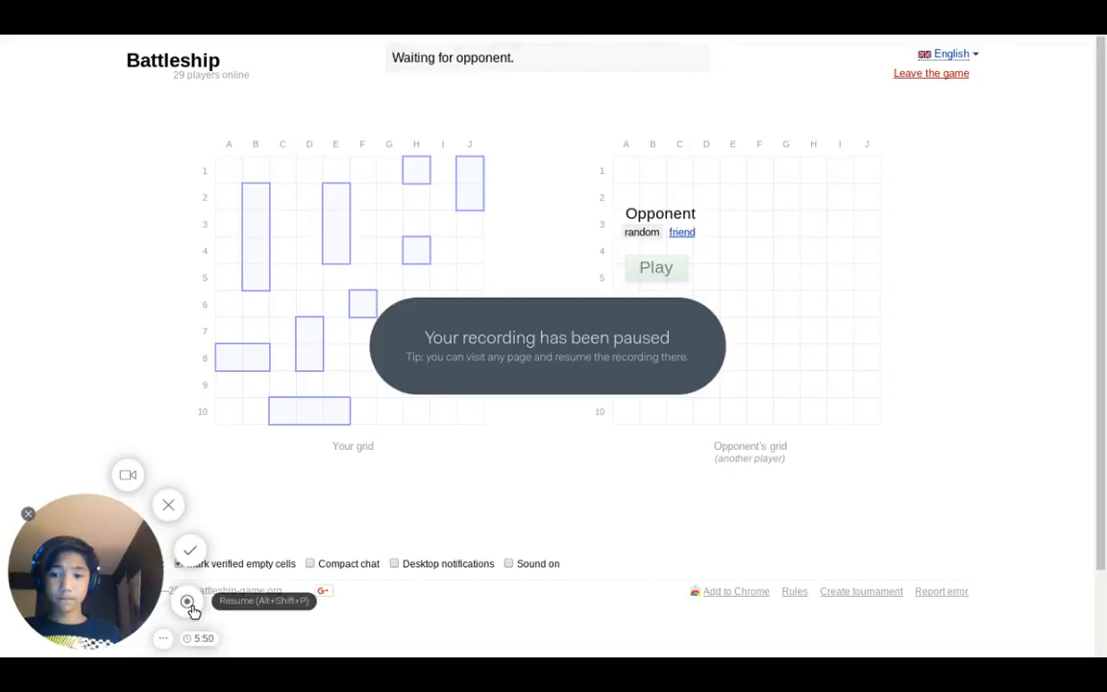
{"action": "left_click", "coordinate": [189, 599]}
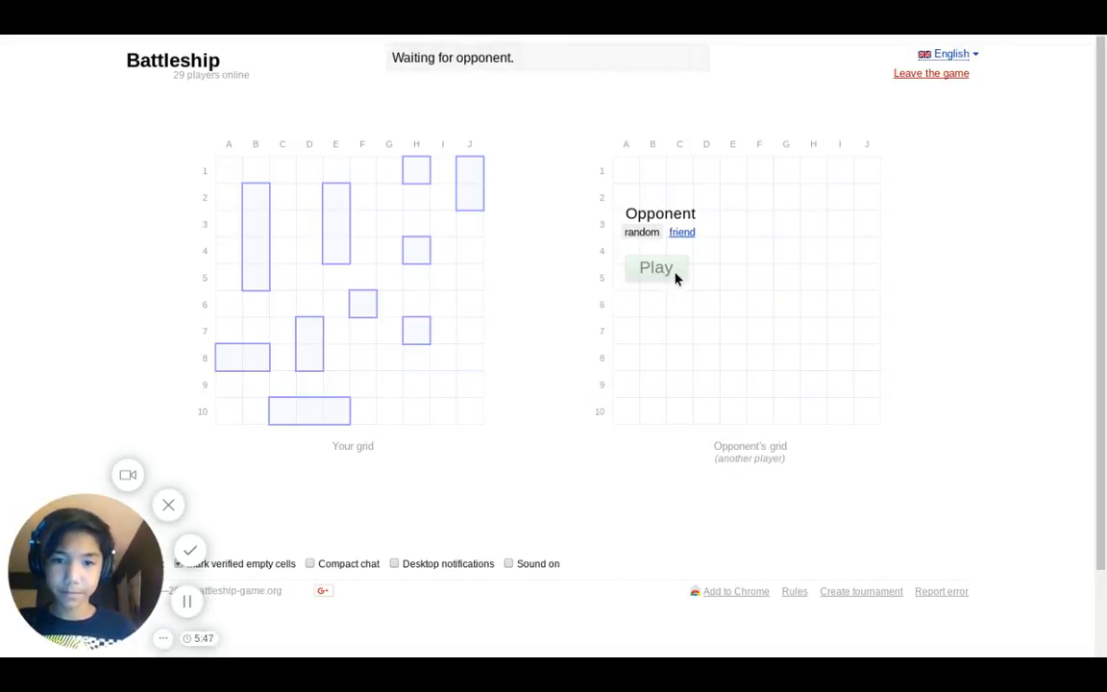
{"action": "mouse_move", "coordinate": [189, 600]}
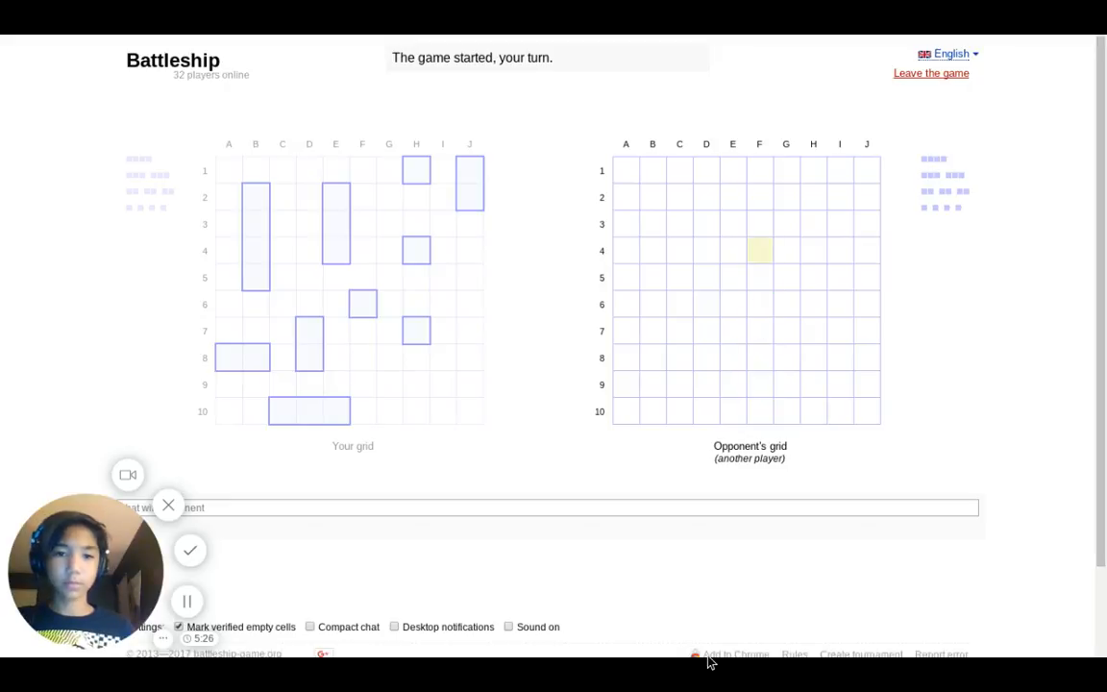
- Fire at F4, hit E5, try D5, then finish the column E ship at E6
{"action": "left_click", "coordinate": [759, 250]}
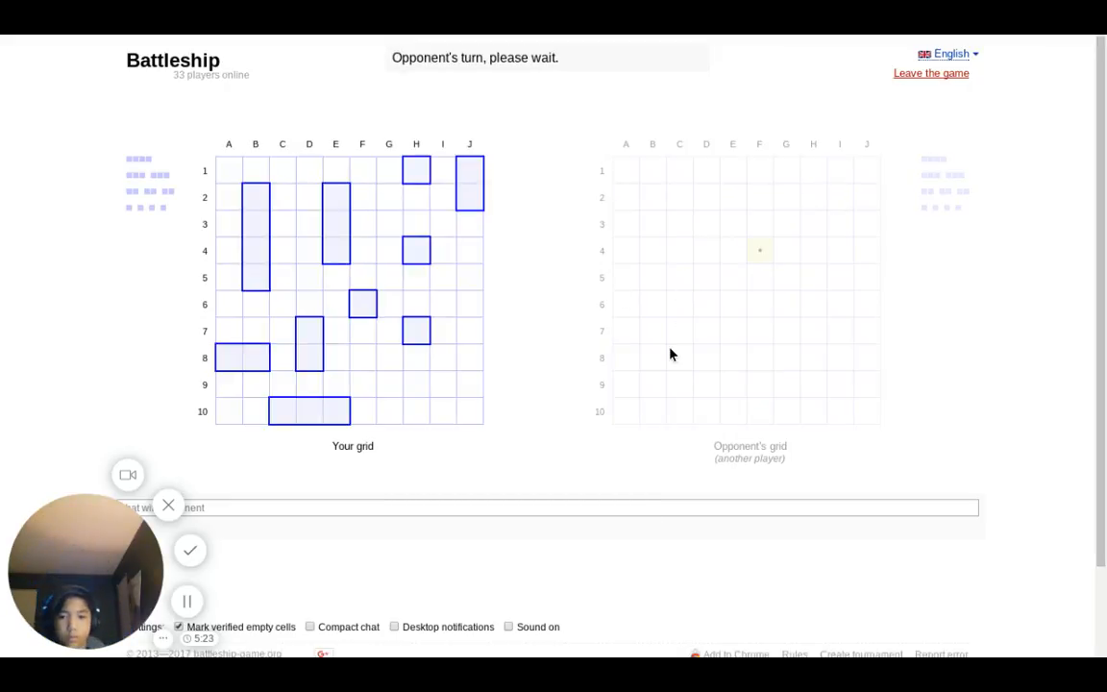
{"action": "mouse_move", "coordinate": [711, 296]}
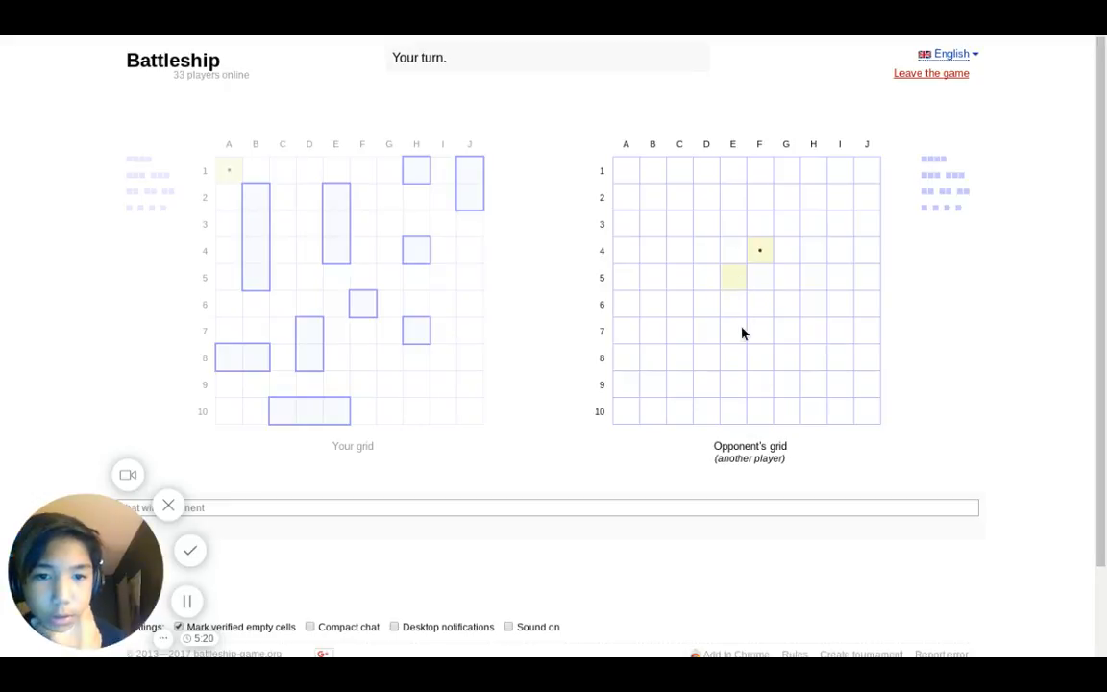
{"action": "left_click", "coordinate": [733, 277]}
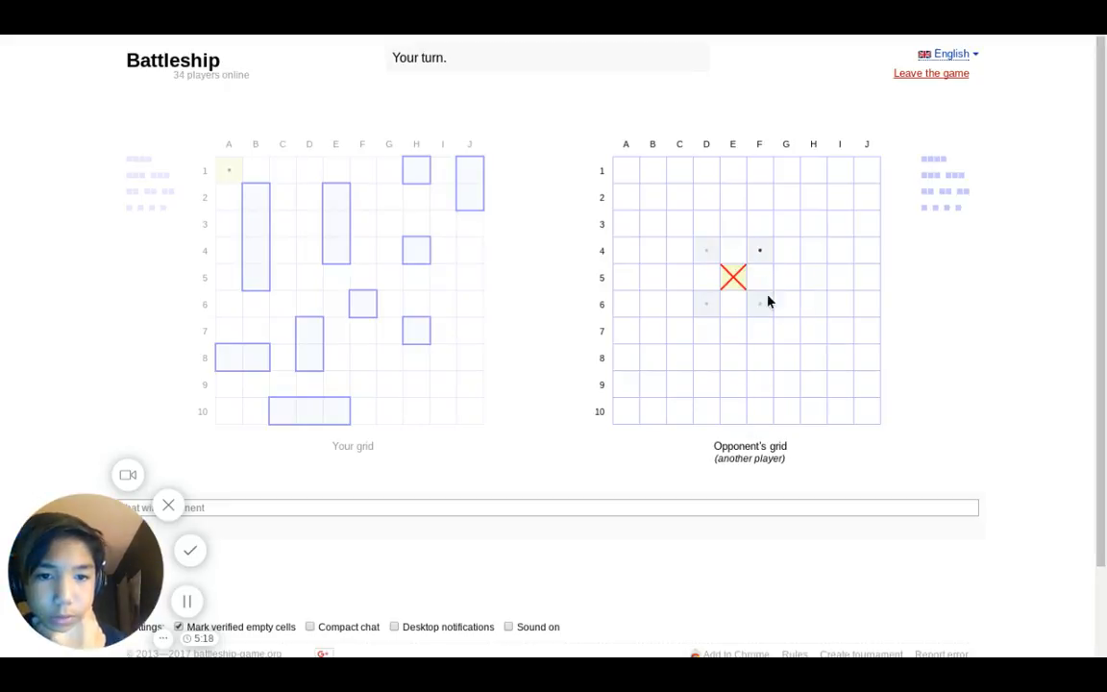
{"action": "left_click", "coordinate": [760, 277]}
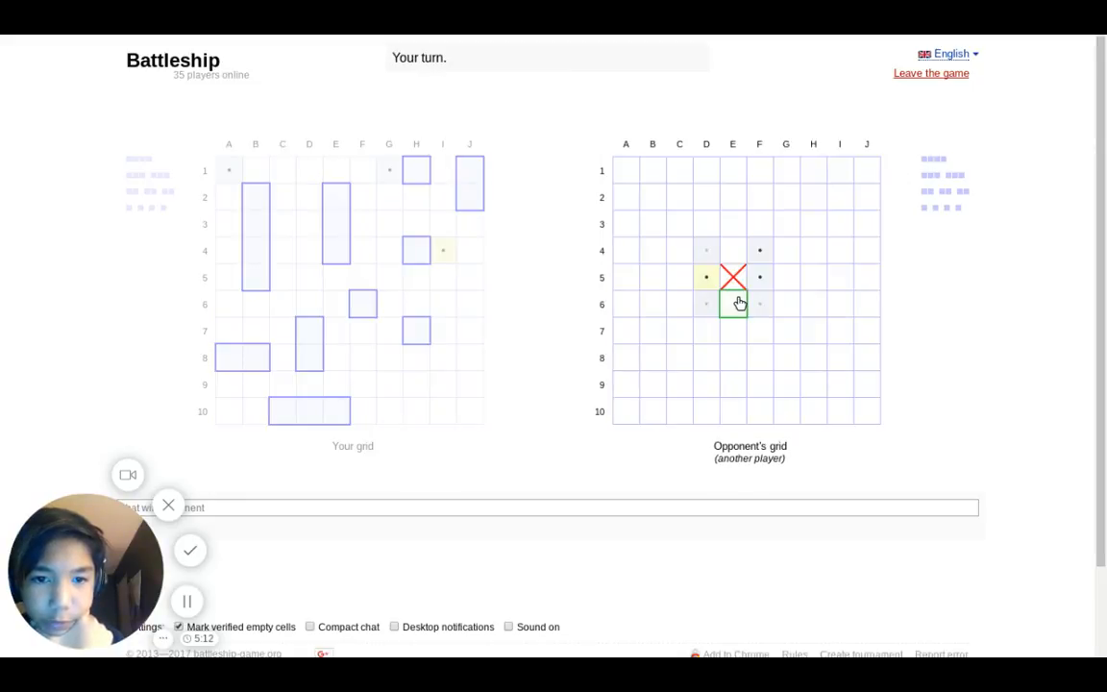
{"action": "left_click", "coordinate": [733, 304]}
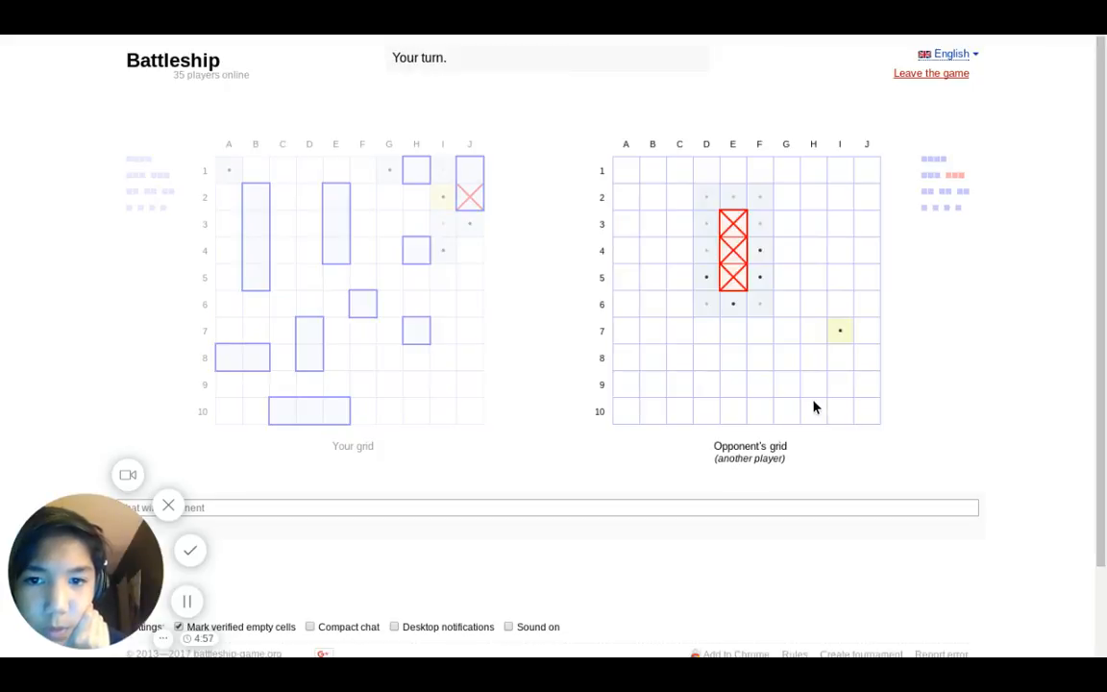
- Hit E9, C9 and D9 to sink the row-9 ship, then sink the column I ship at I9
{"action": "left_click", "coordinate": [732, 384]}
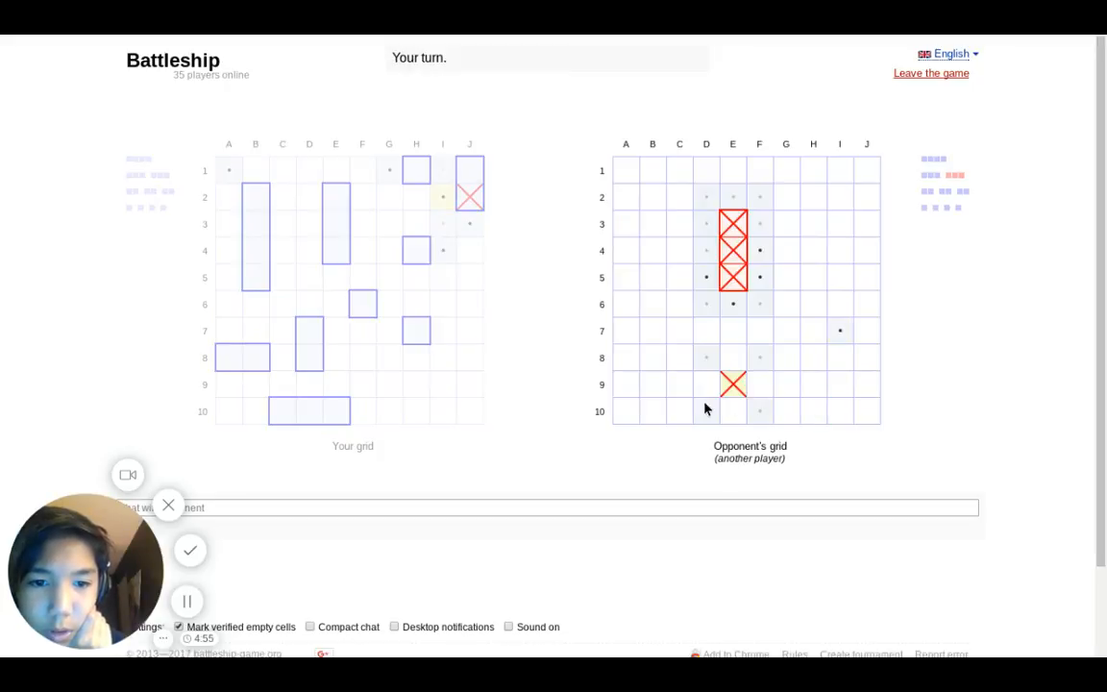
{"action": "left_click", "coordinate": [681, 385]}
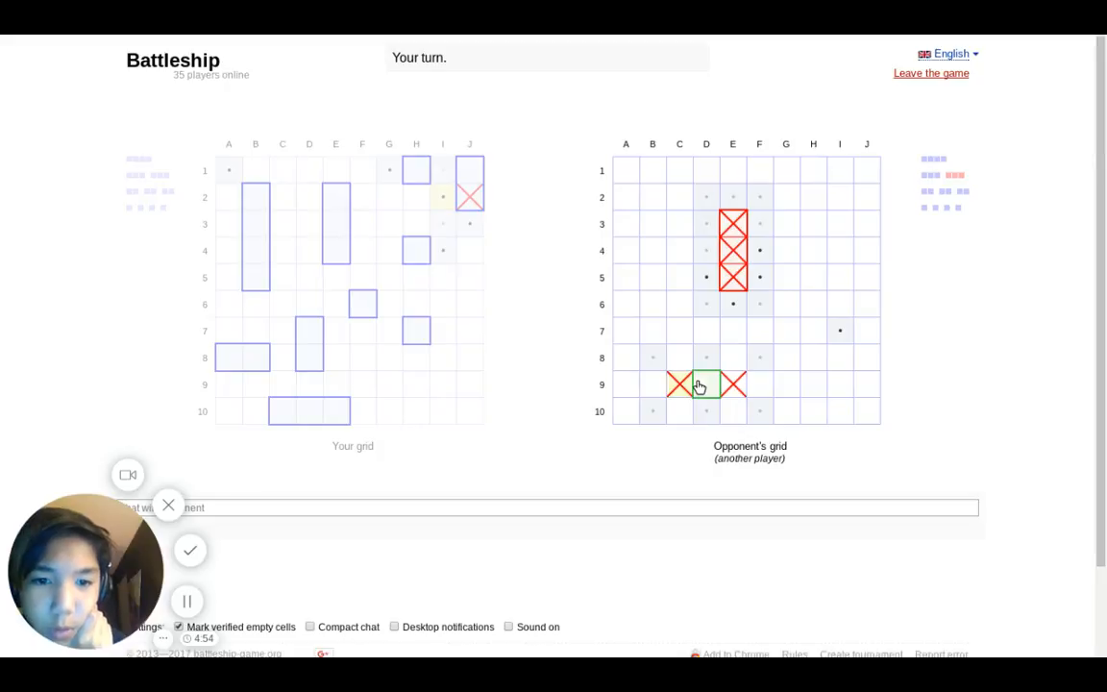
{"action": "left_click", "coordinate": [708, 384]}
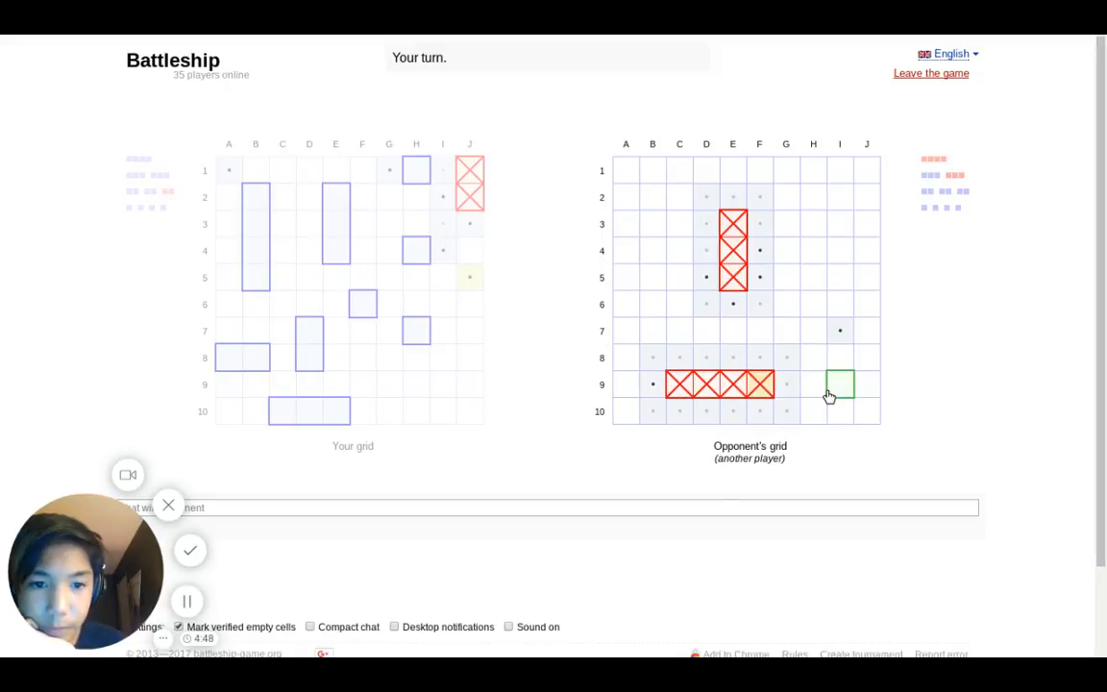
{"action": "left_click", "coordinate": [840, 384]}
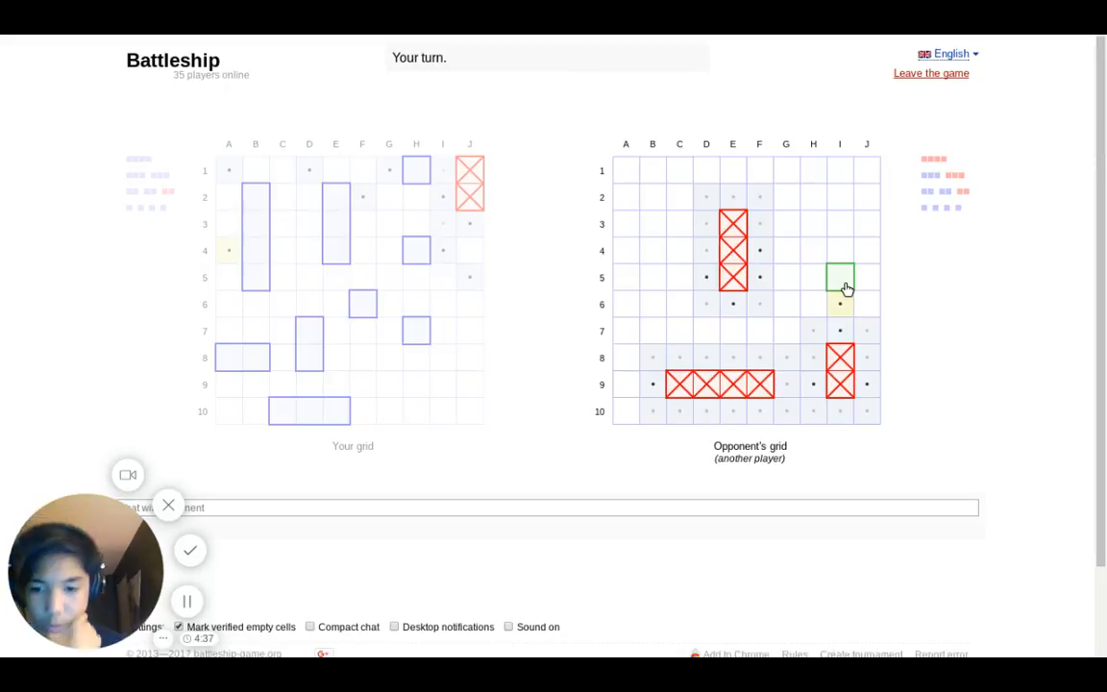
- Fire probing shots at I5, A8, J2 and G1 on the opponent's grid
{"action": "left_click", "coordinate": [839, 277]}
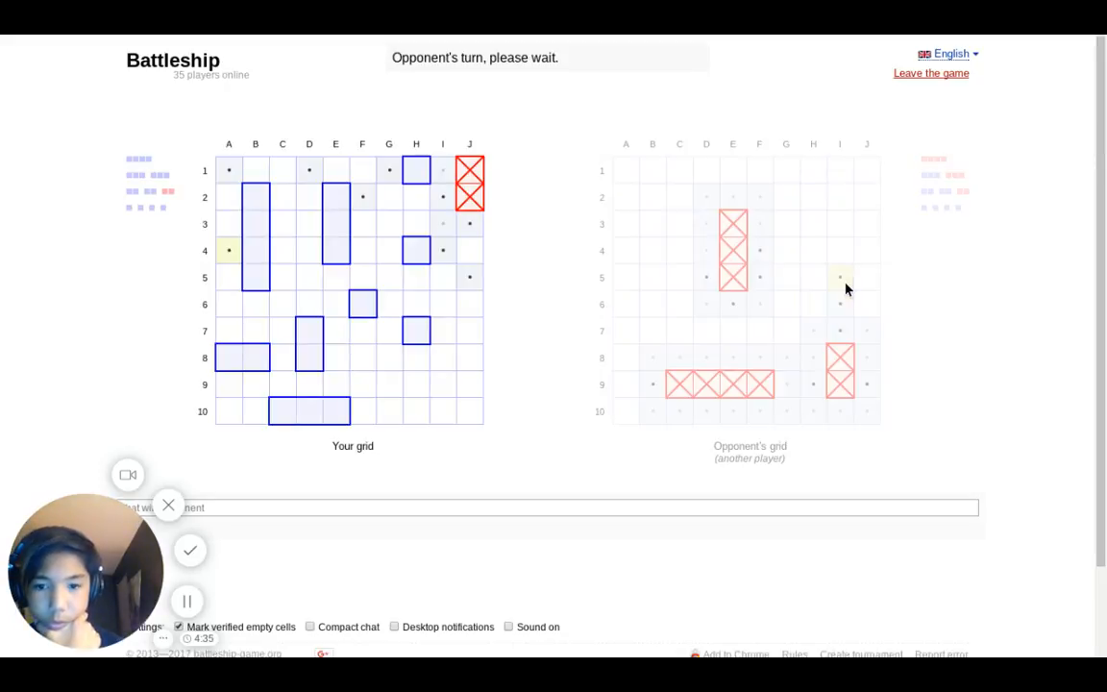
{"action": "mouse_move", "coordinate": [831, 250]}
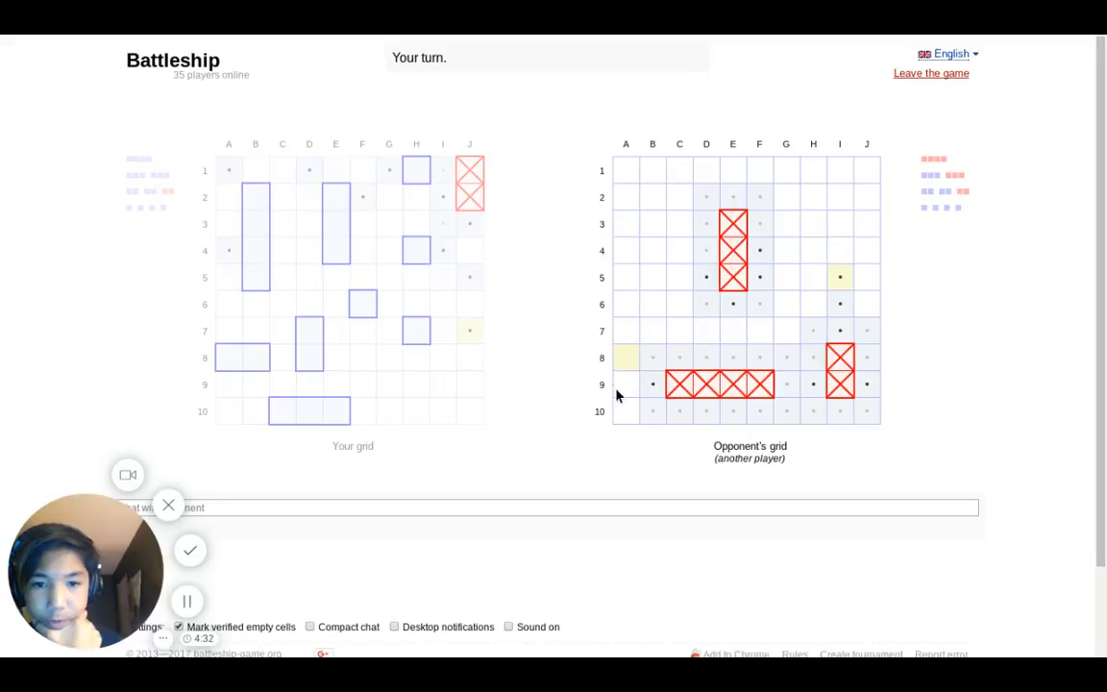
{"action": "left_click", "coordinate": [626, 358]}
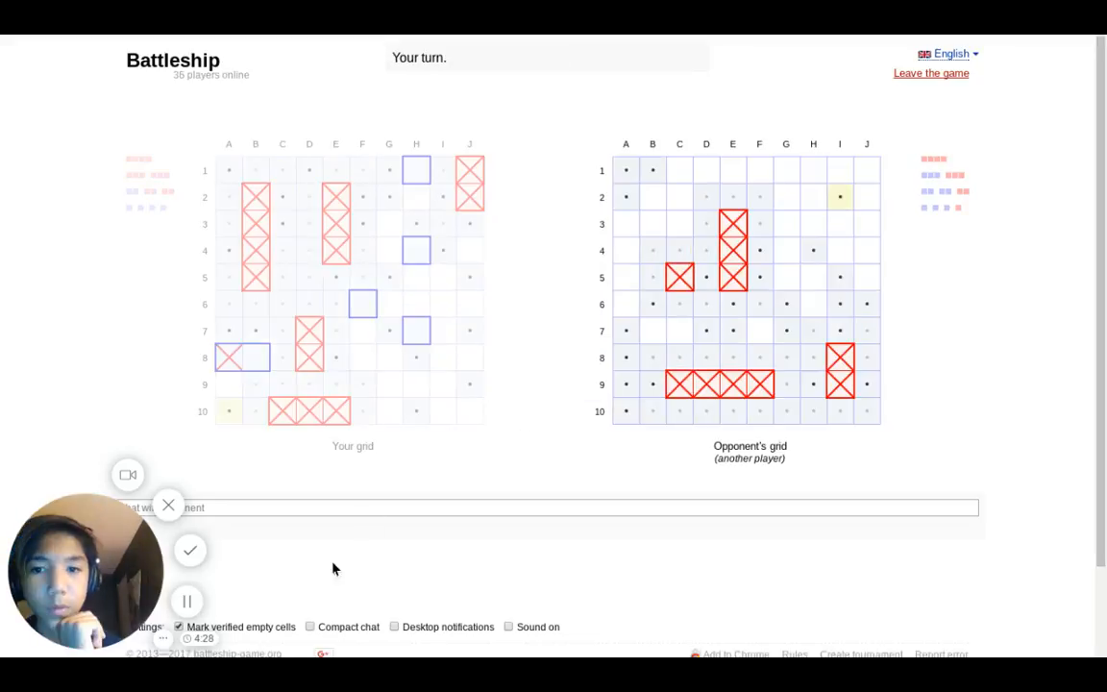
{"action": "mouse_move", "coordinate": [867, 196]}
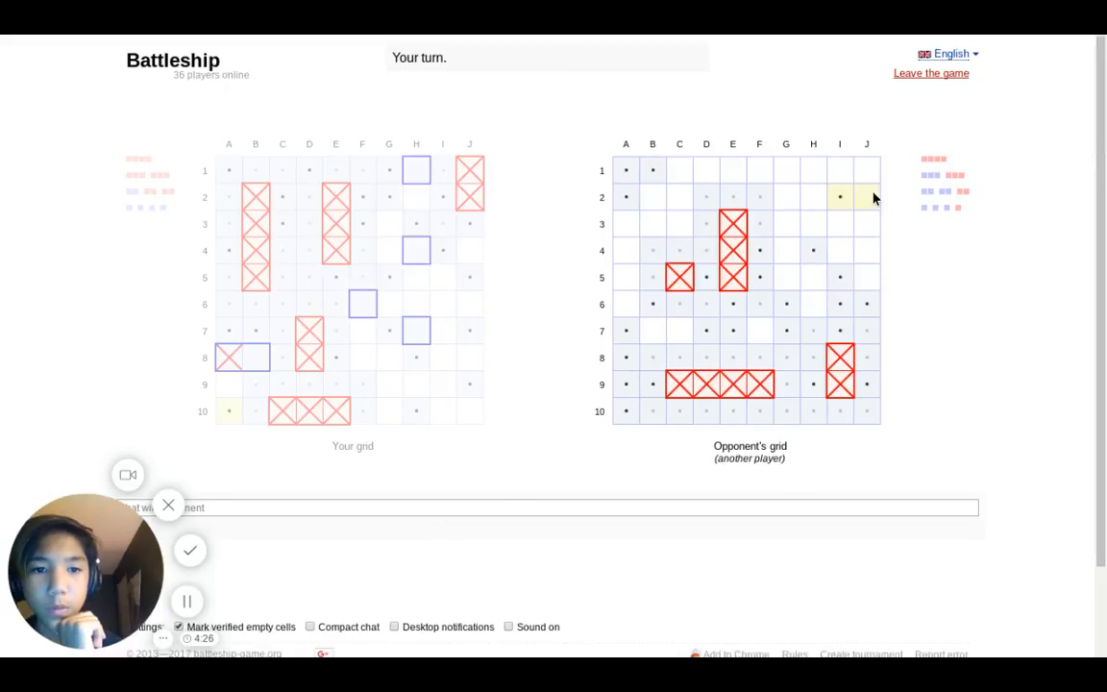
{"action": "left_click", "coordinate": [867, 196]}
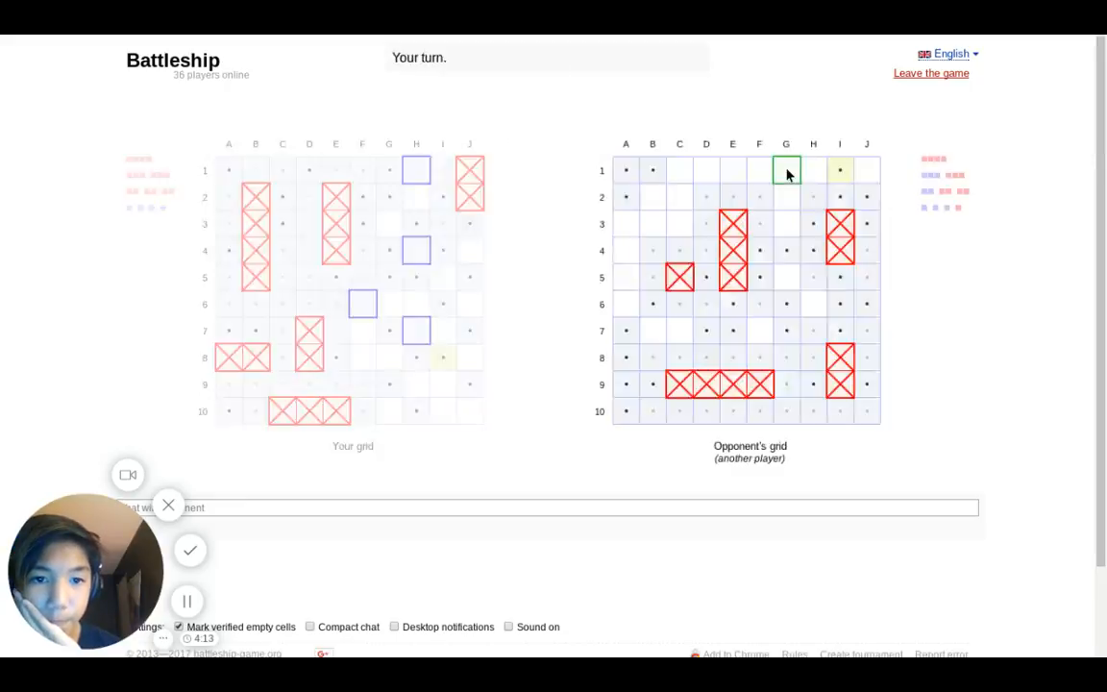
{"action": "left_click", "coordinate": [786, 169]}
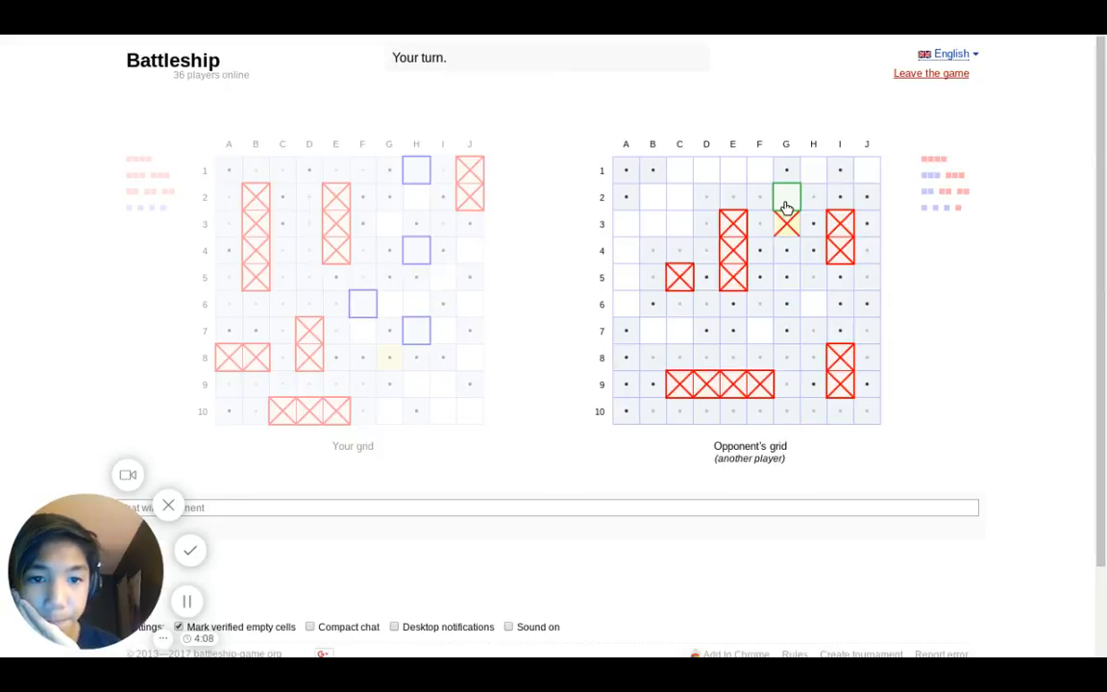
- Sink the ships at G2–G3, A3–A5, C2 and J1, fire at E1, and win with the final hit at E7
{"action": "left_click", "coordinate": [786, 196]}
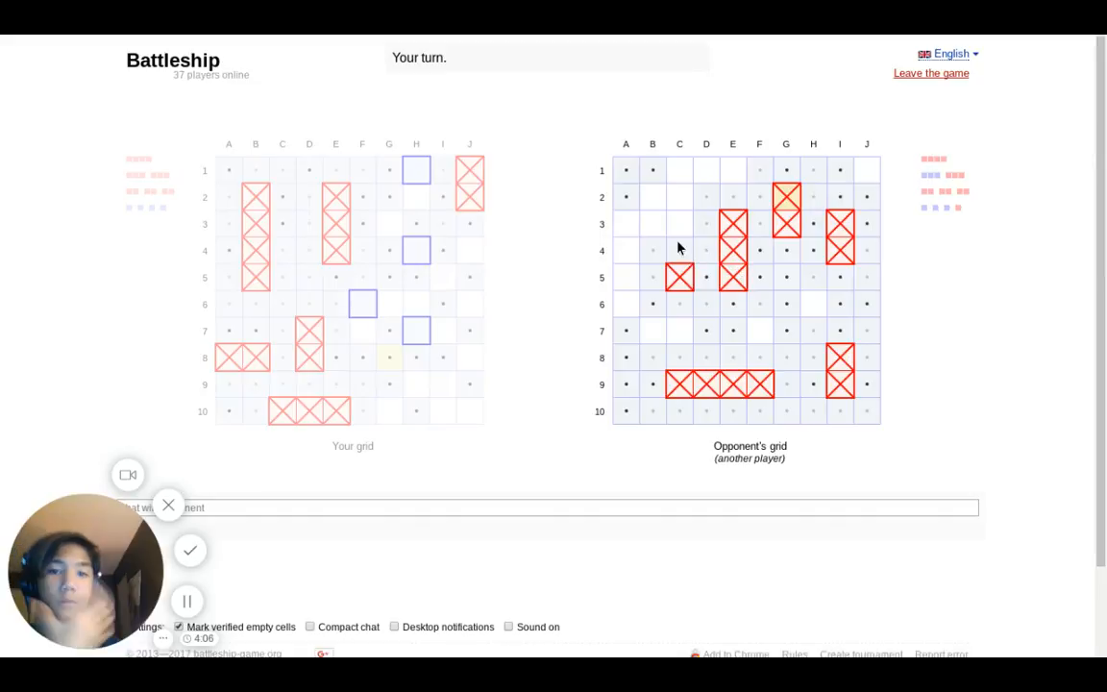
{"action": "left_click", "coordinate": [627, 277]}
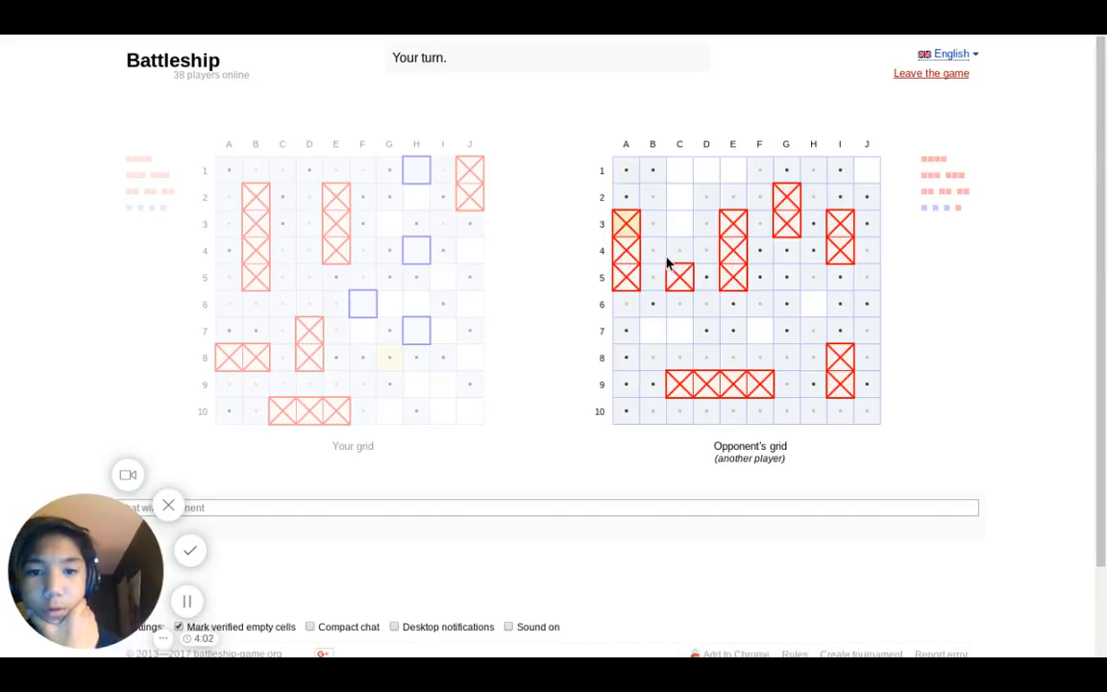
{"action": "left_click", "coordinate": [681, 196]}
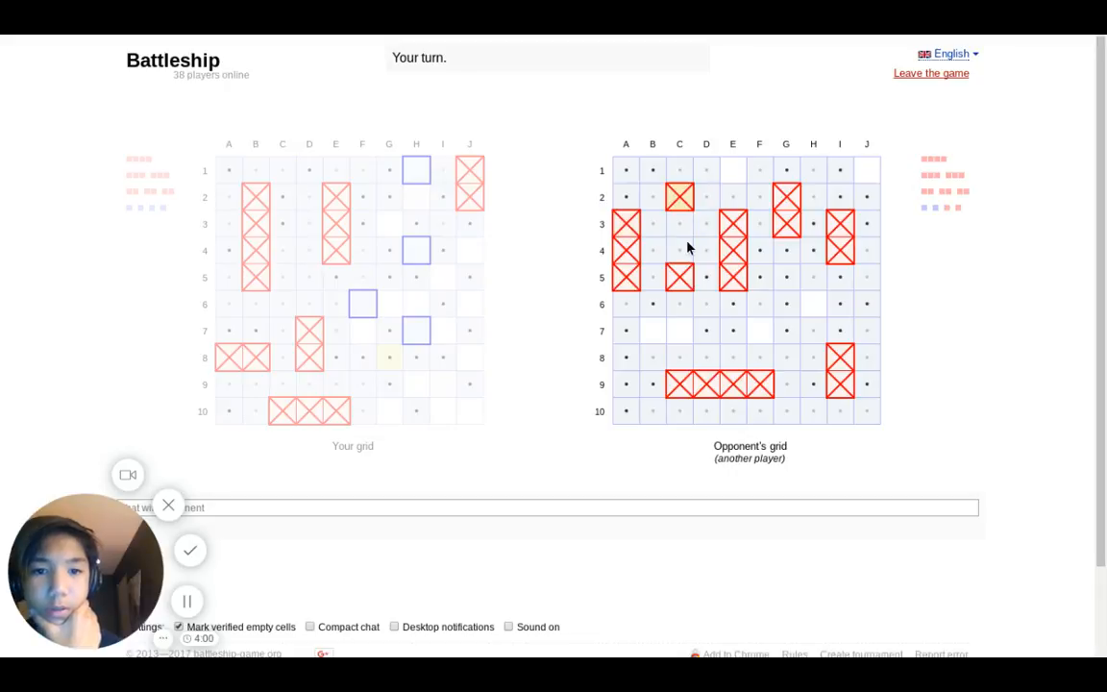
{"action": "left_click", "coordinate": [867, 169]}
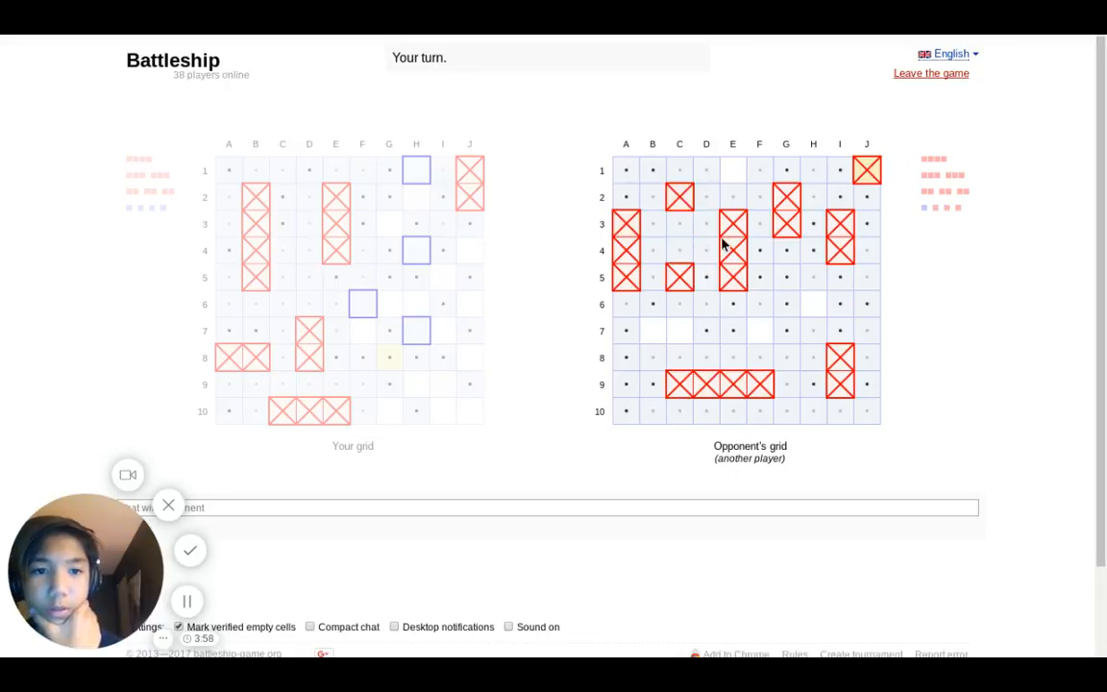
{"action": "left_click", "coordinate": [733, 169]}
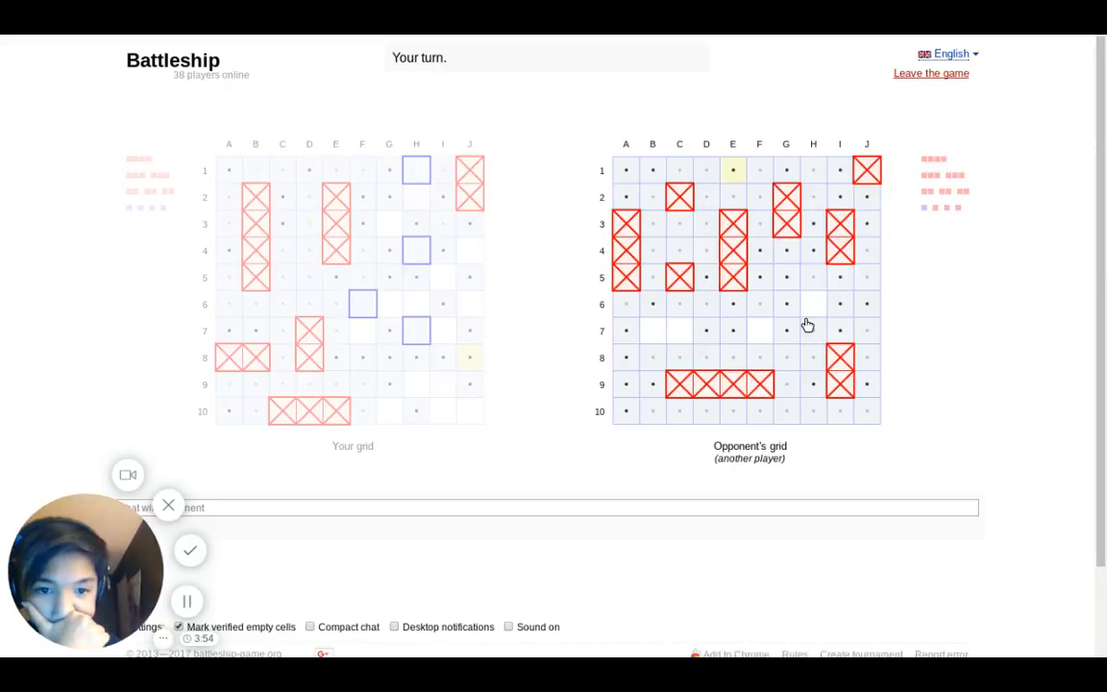
{"action": "left_click", "coordinate": [759, 331]}
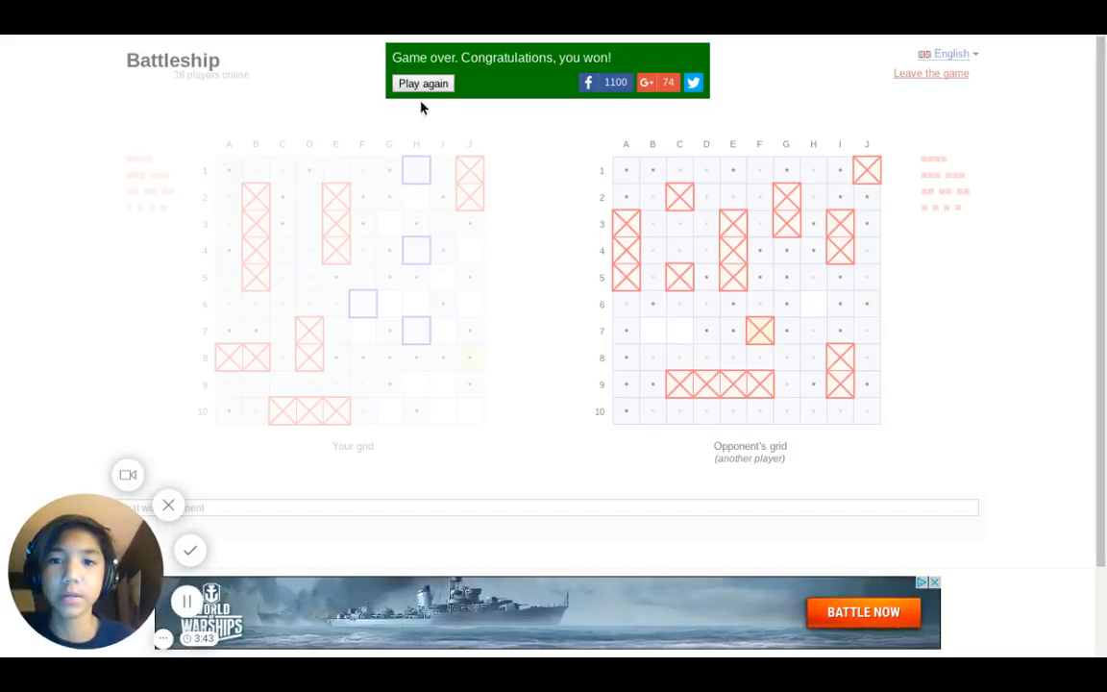
{"action": "mouse_move", "coordinate": [246, 477]}
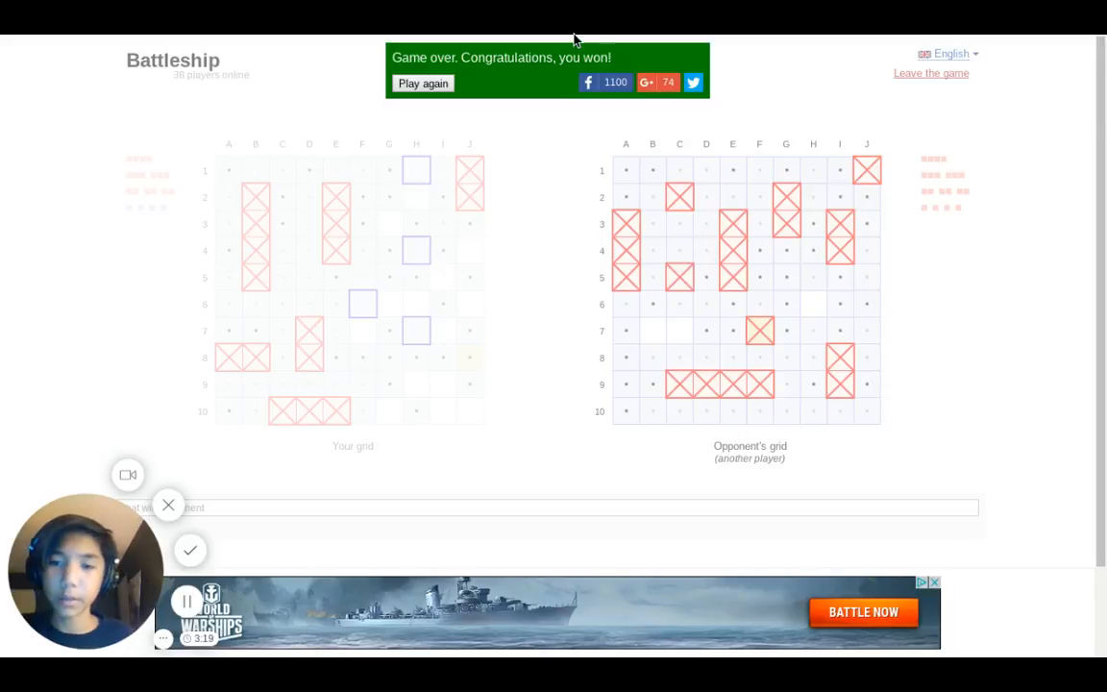
{"action": "mouse_move", "coordinate": [190, 550]}
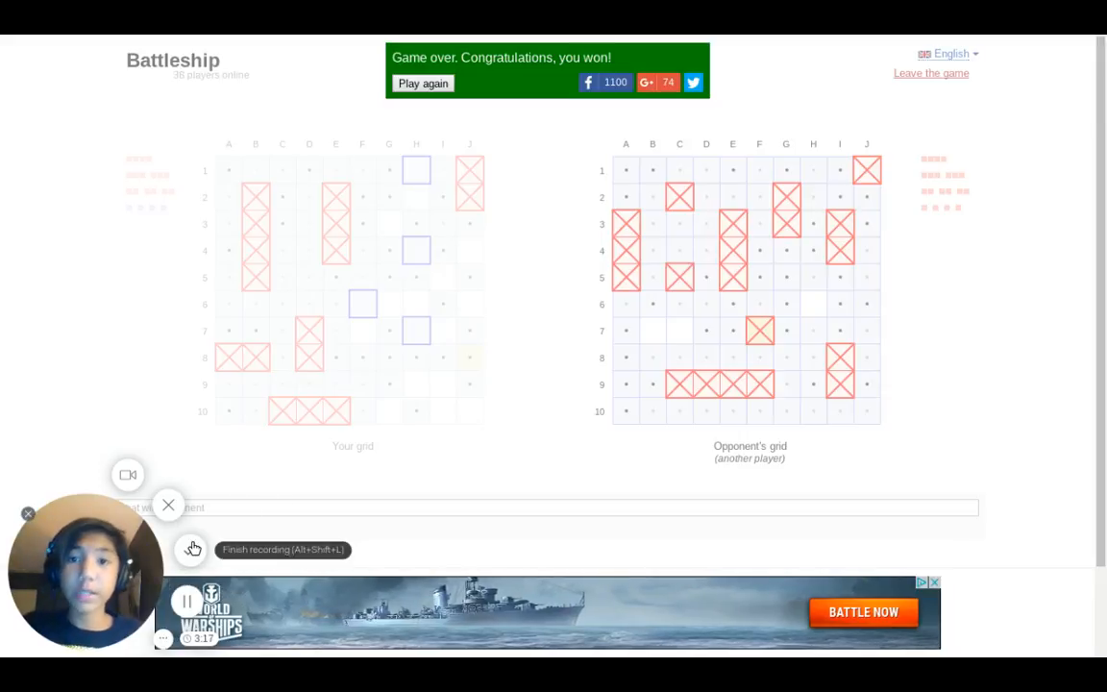